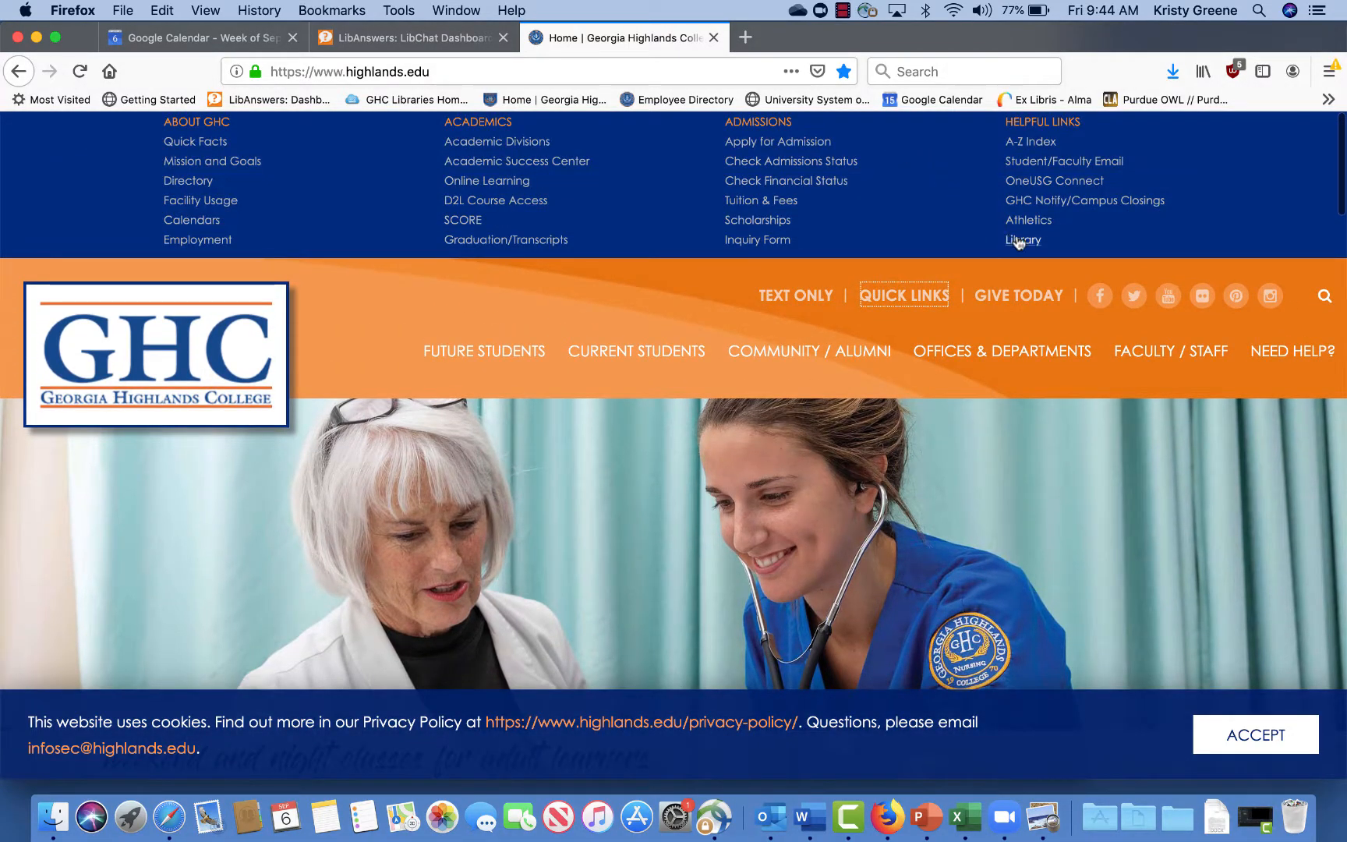
Go to the GHC Libraries homepage via the Library link under Helpful Links
{"action": "left_click", "coordinate": [1023, 240]}
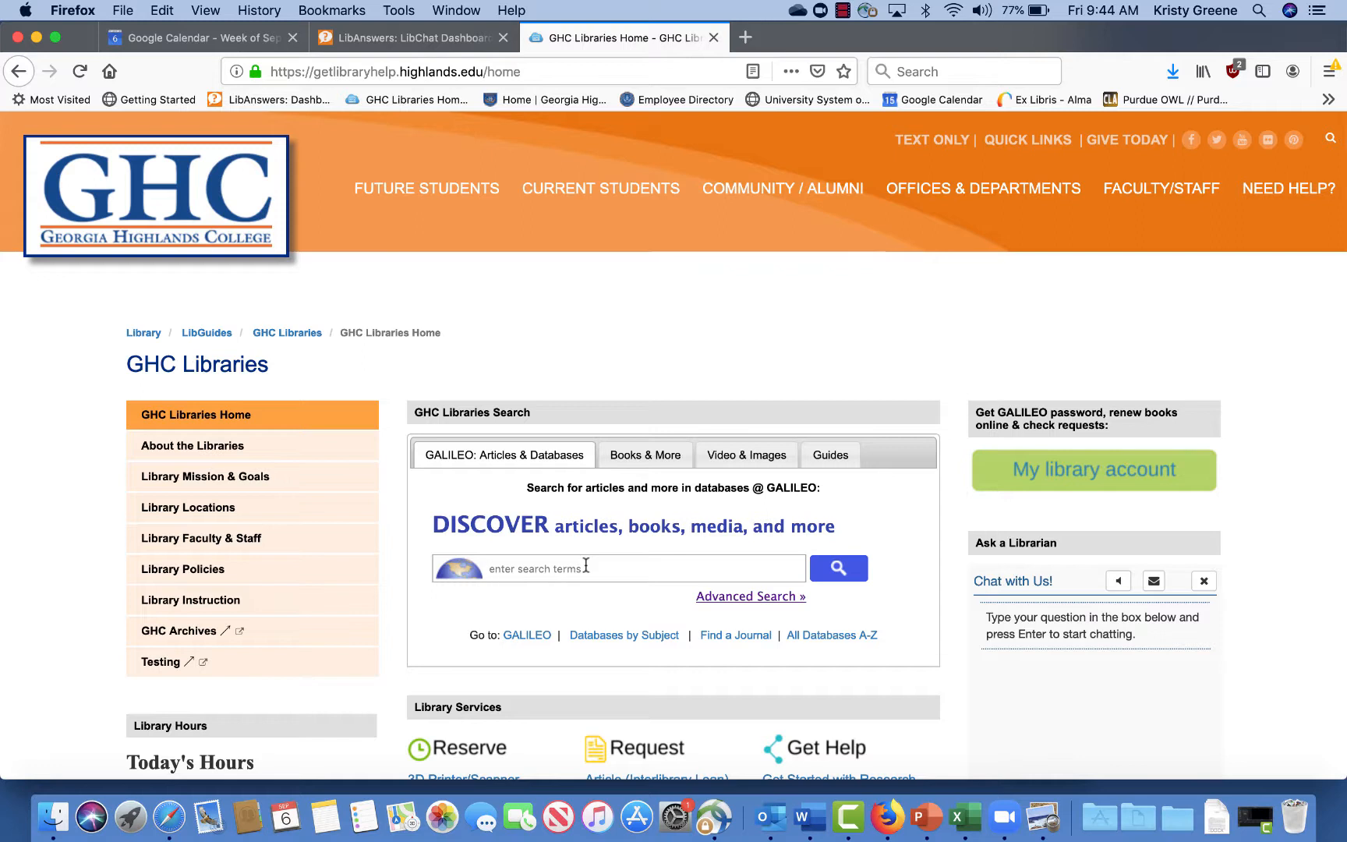
Search GALILEO Articles & Databases for great expectations, returning 4,658,404 results
{"action": "type", "text": "great expectations"}
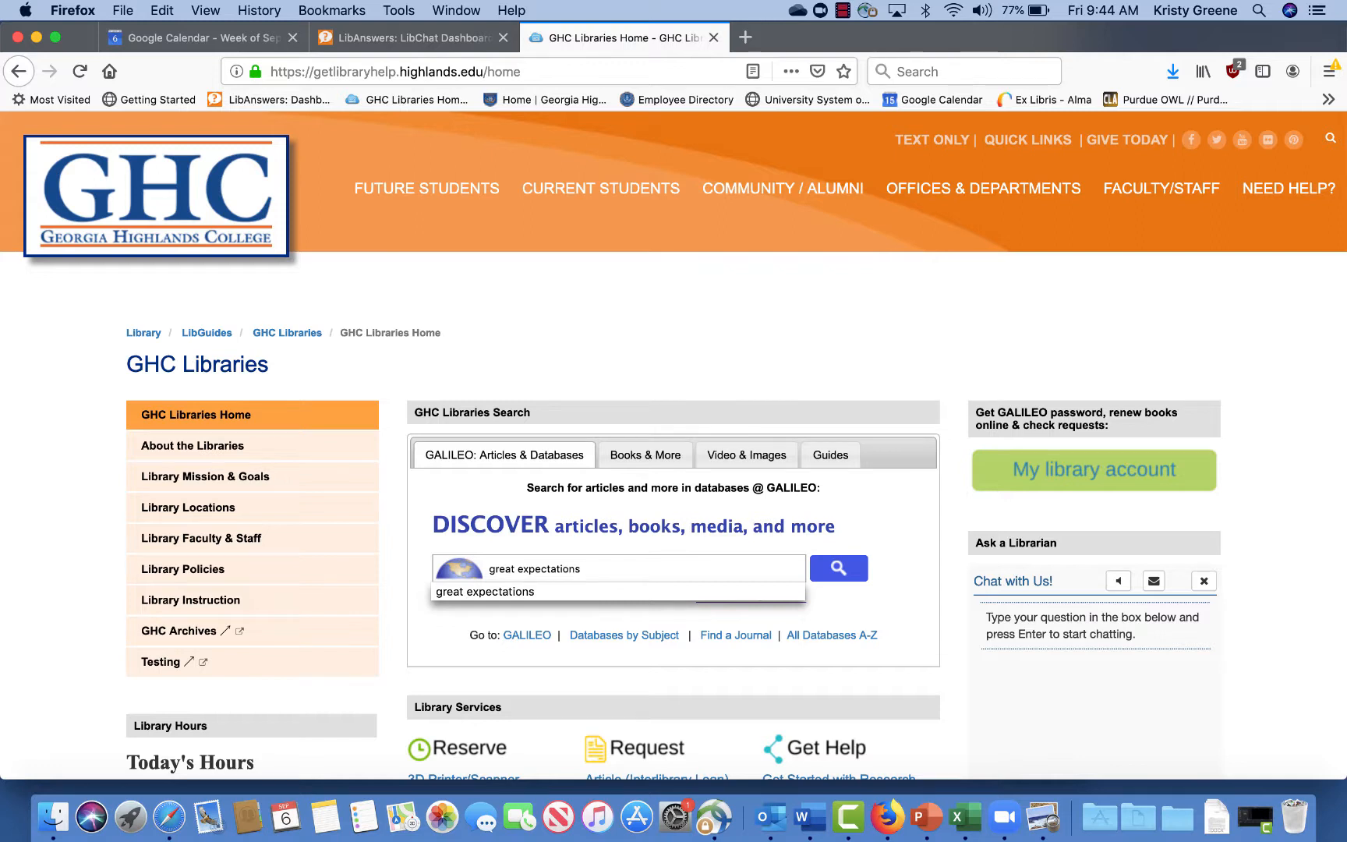
{"action": "left_click", "coordinate": [839, 568]}
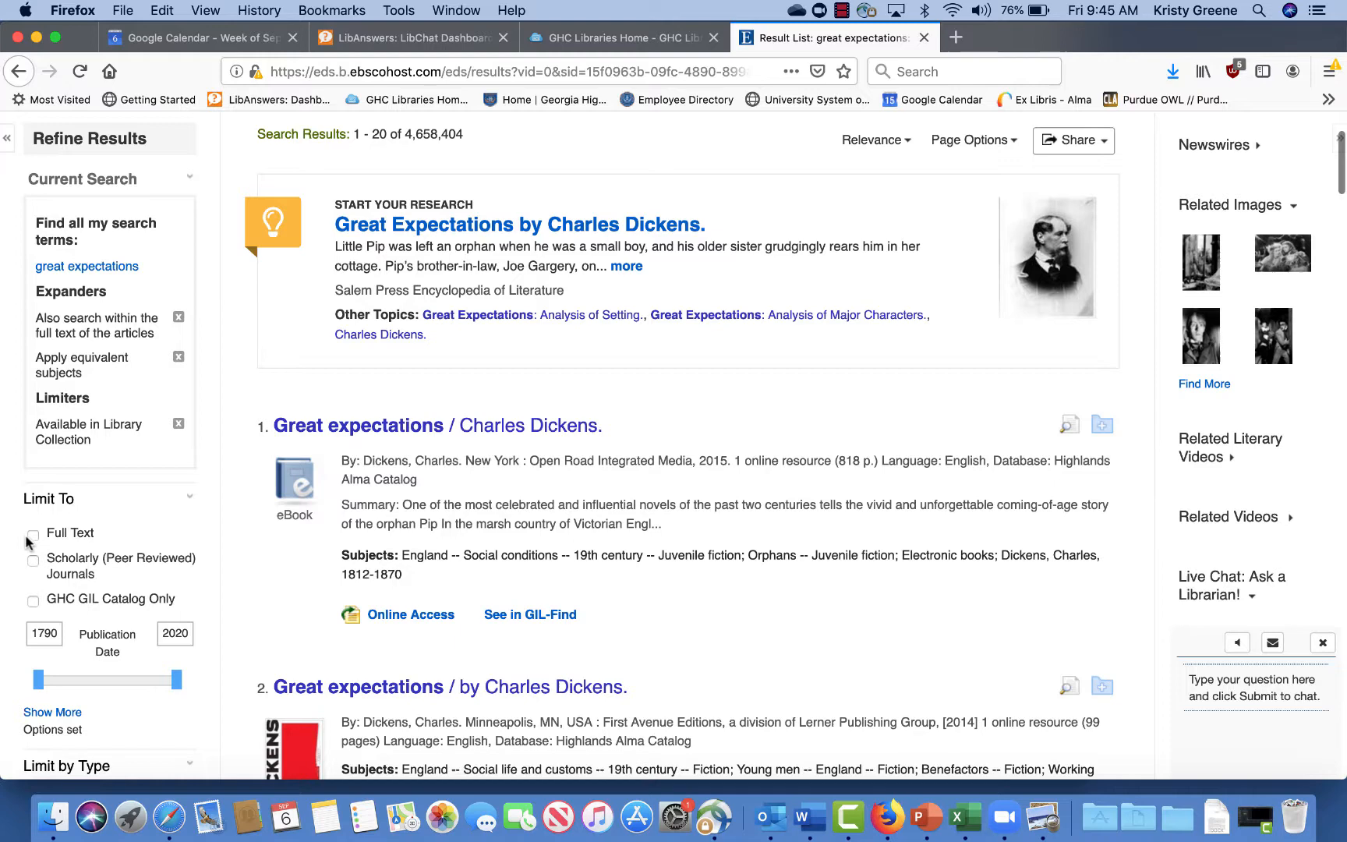
Limit results to Full Text and Scholarly (Peer Reviewed) Journals published 2014–2020
{"action": "left_click", "coordinate": [33, 537]}
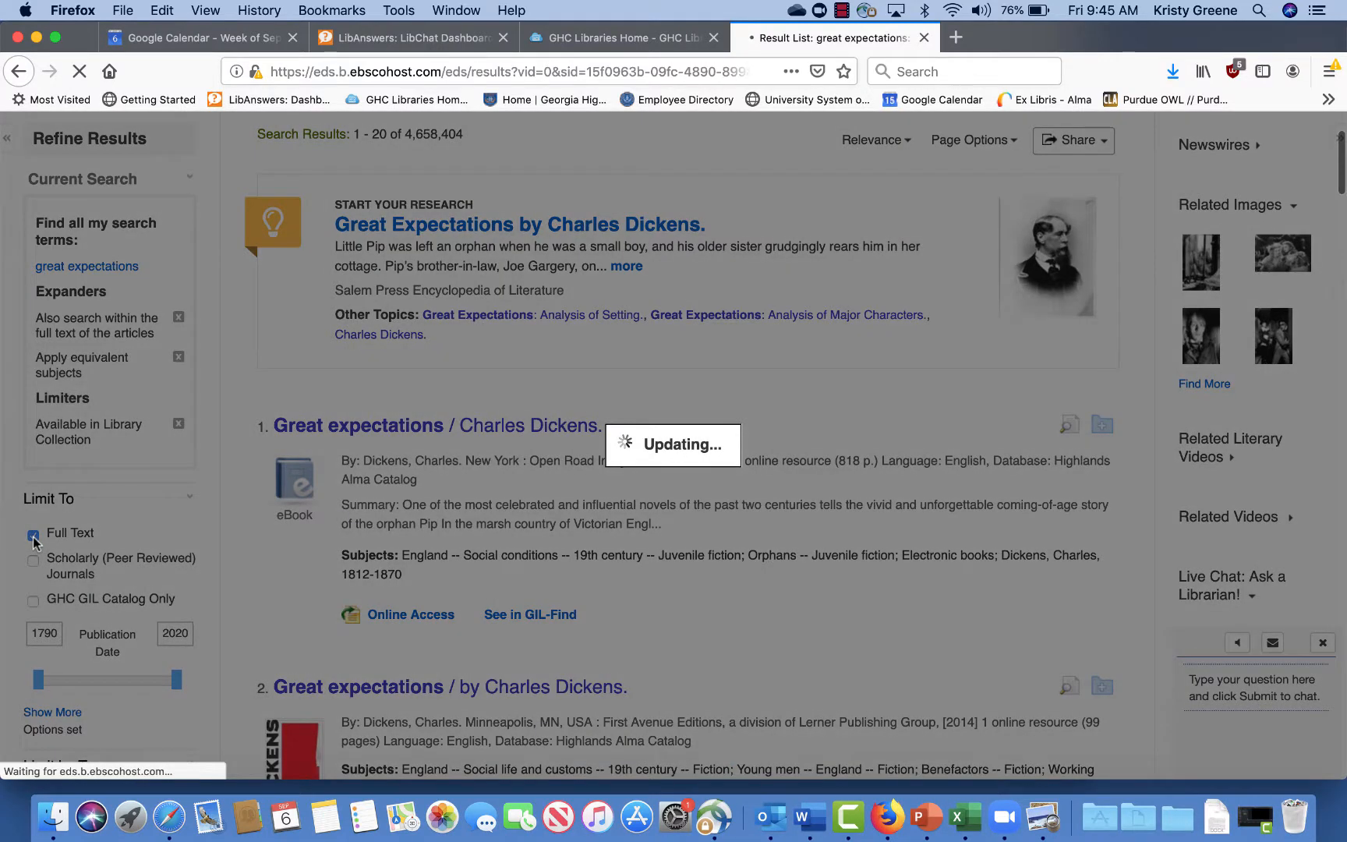
{"action": "left_click", "coordinate": [34, 534]}
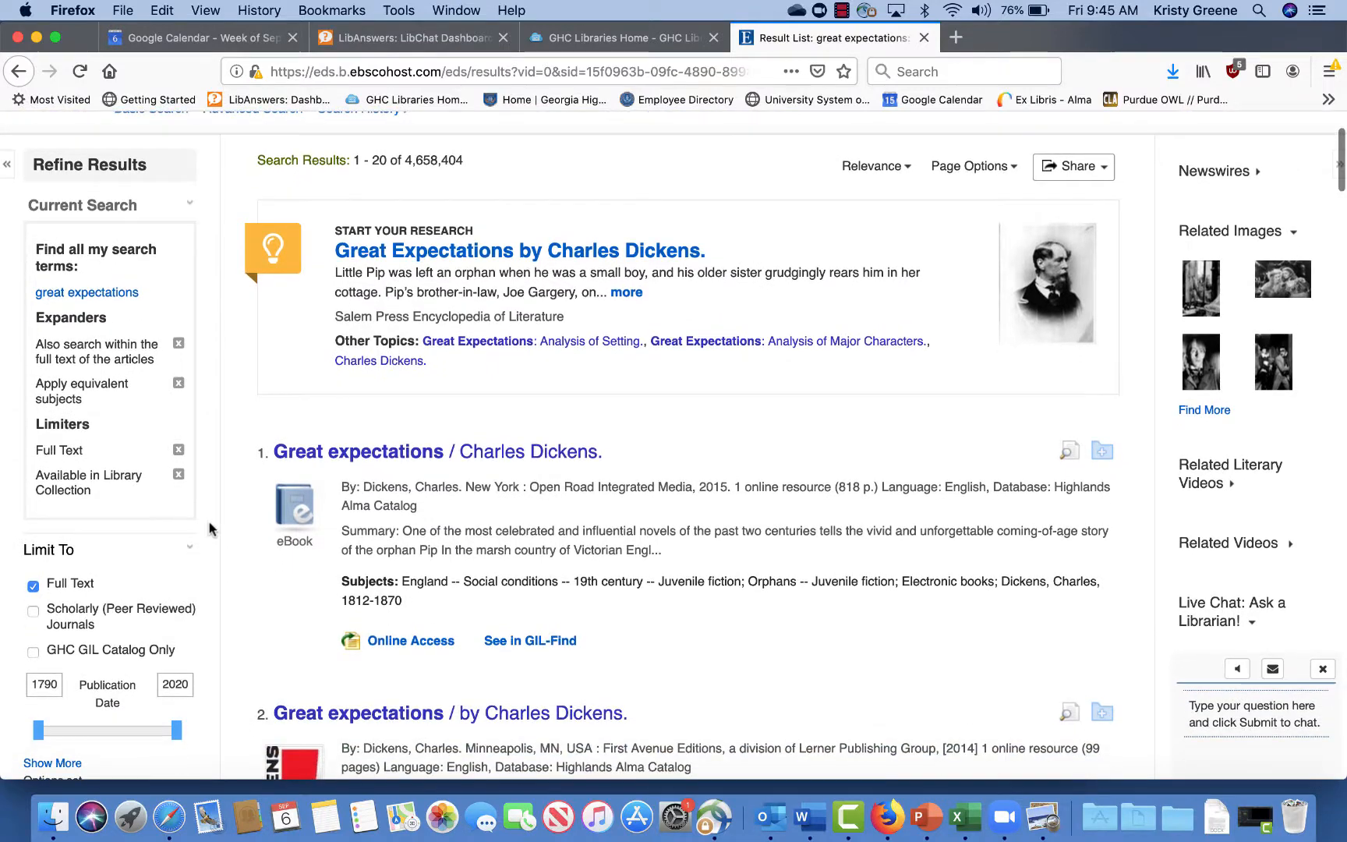
{"action": "mouse_move", "coordinate": [34, 613]}
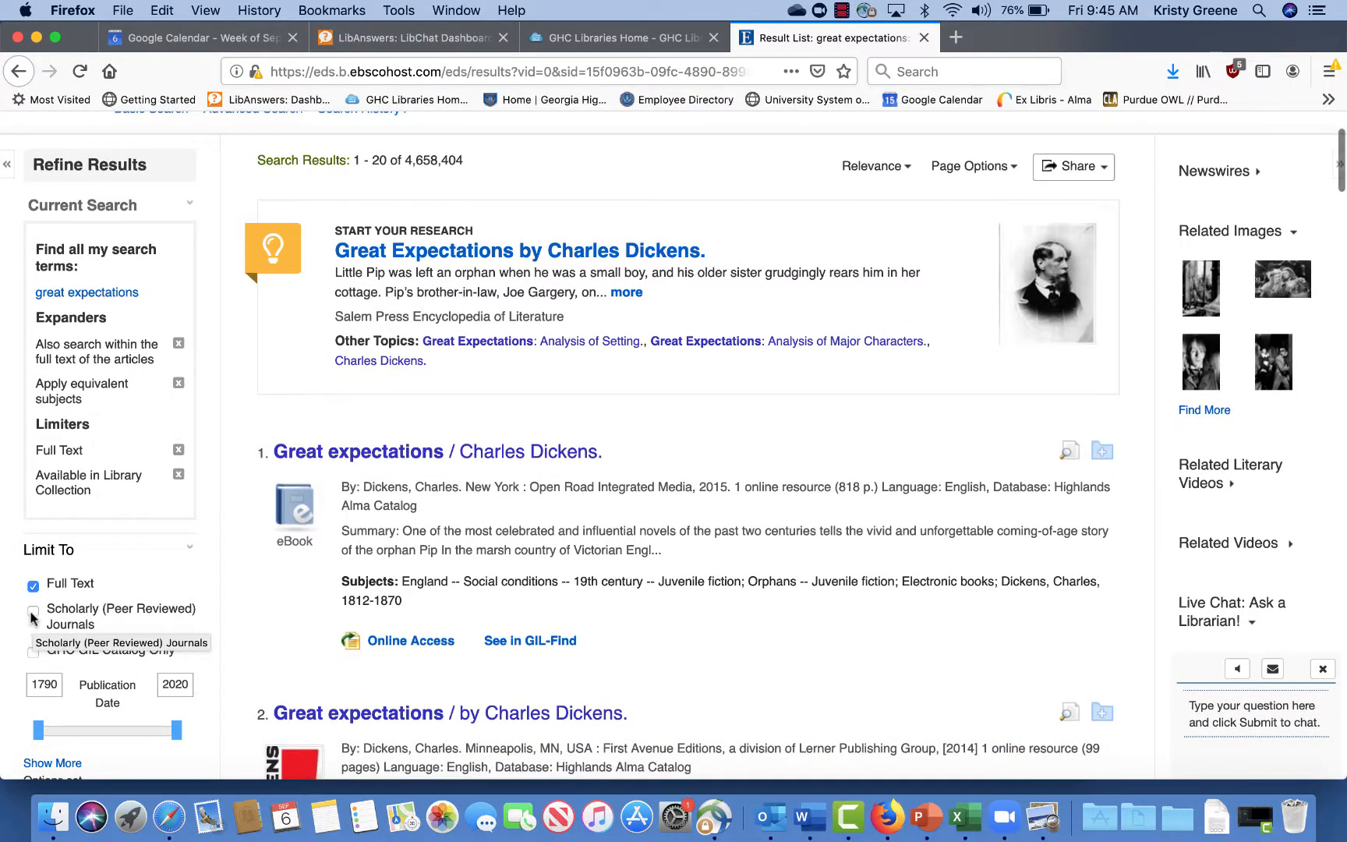
{"action": "left_click", "coordinate": [32, 610]}
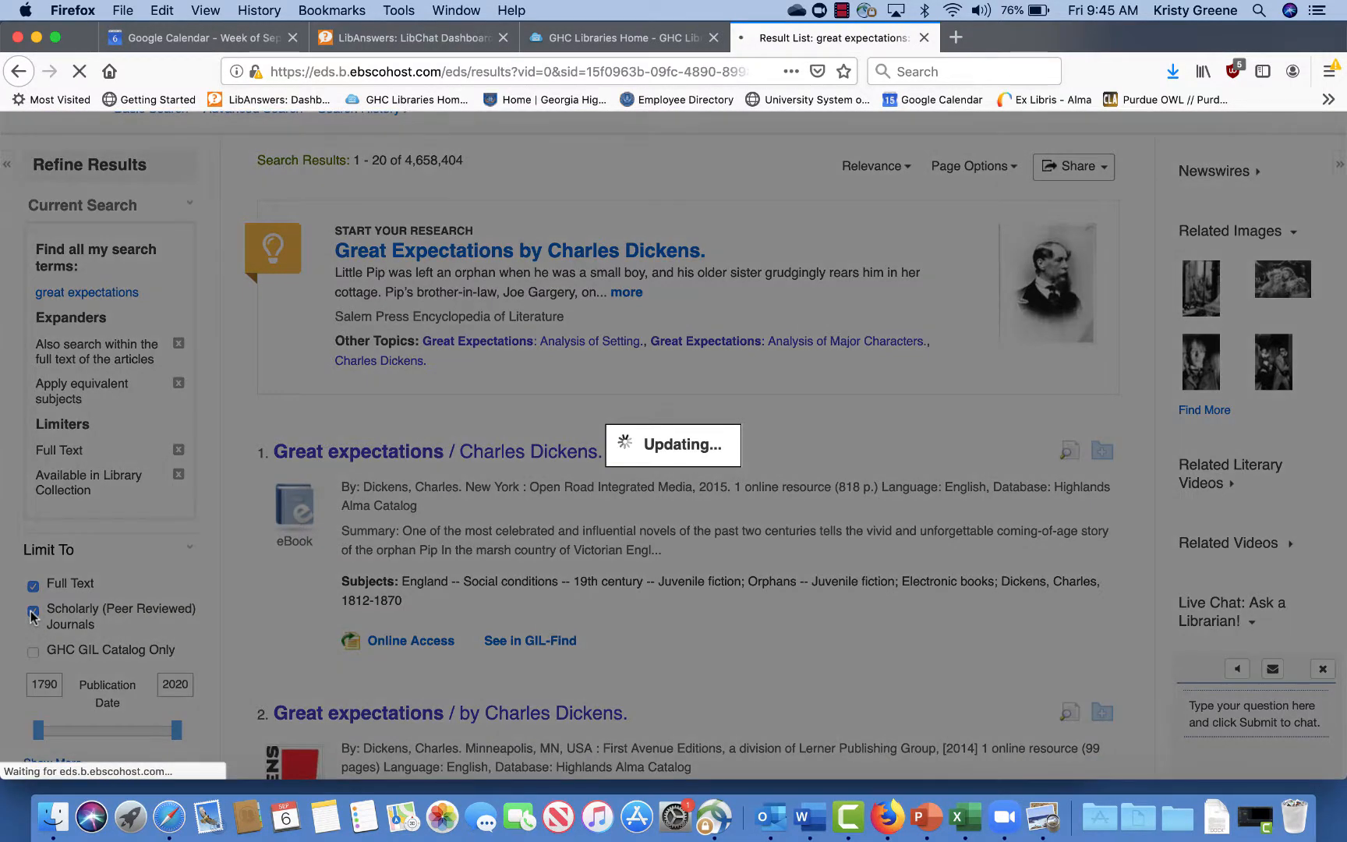
{"action": "left_click", "coordinate": [35, 611]}
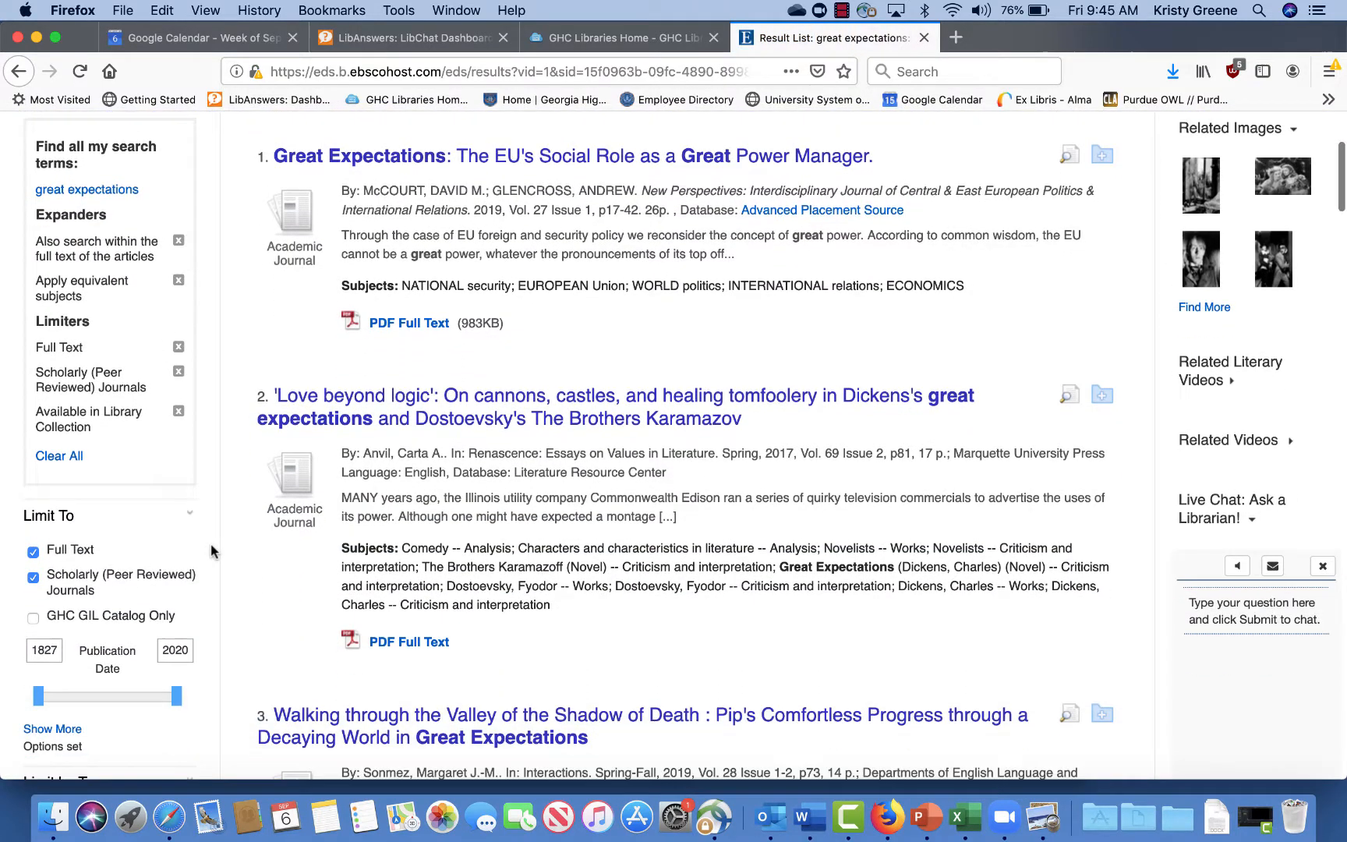
{"action": "mouse_move", "coordinate": [137, 578]}
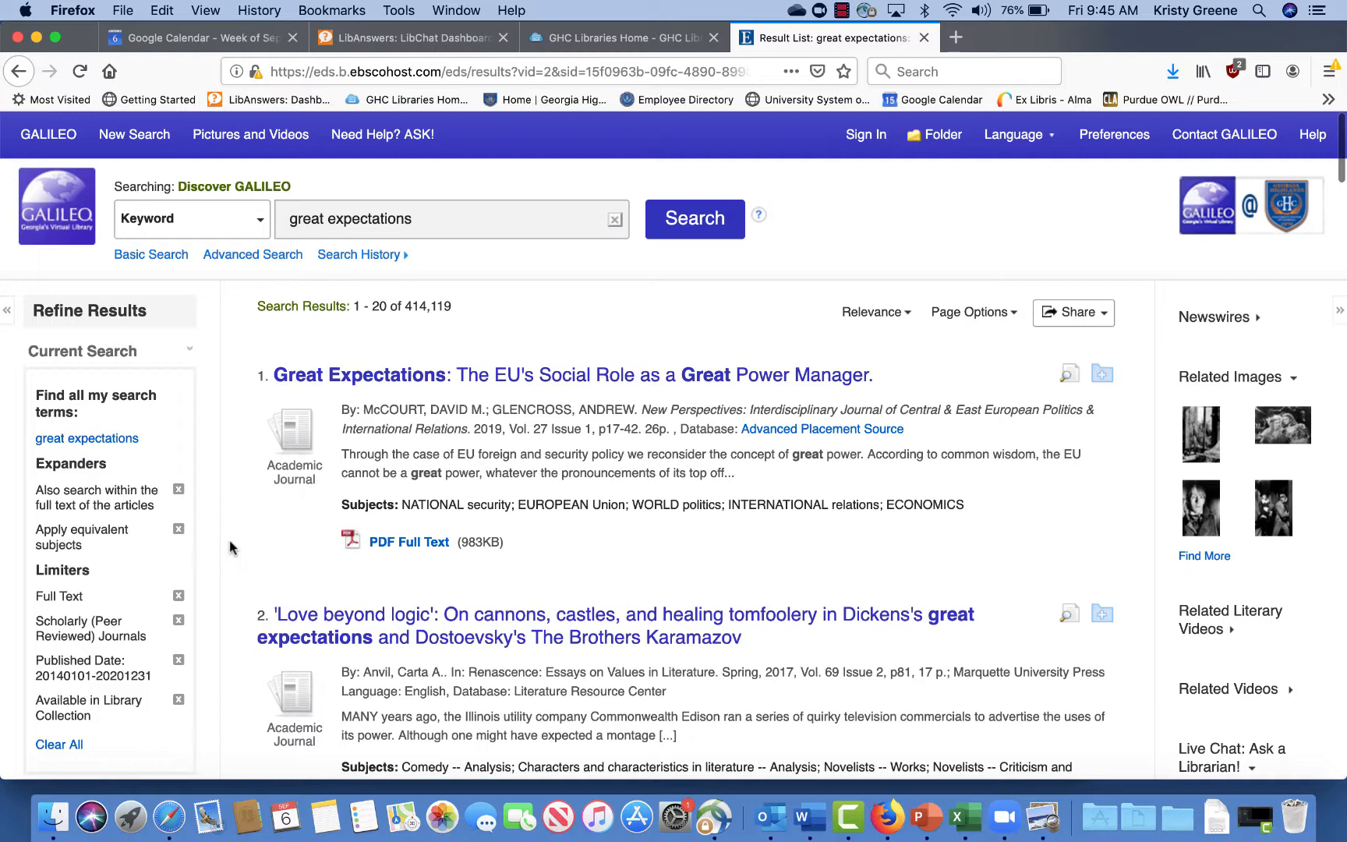
From the 'Love beyond logic' record, request its PDF Full Text
{"action": "scroll", "scroll_direction": "down", "scroll_amount": 3}
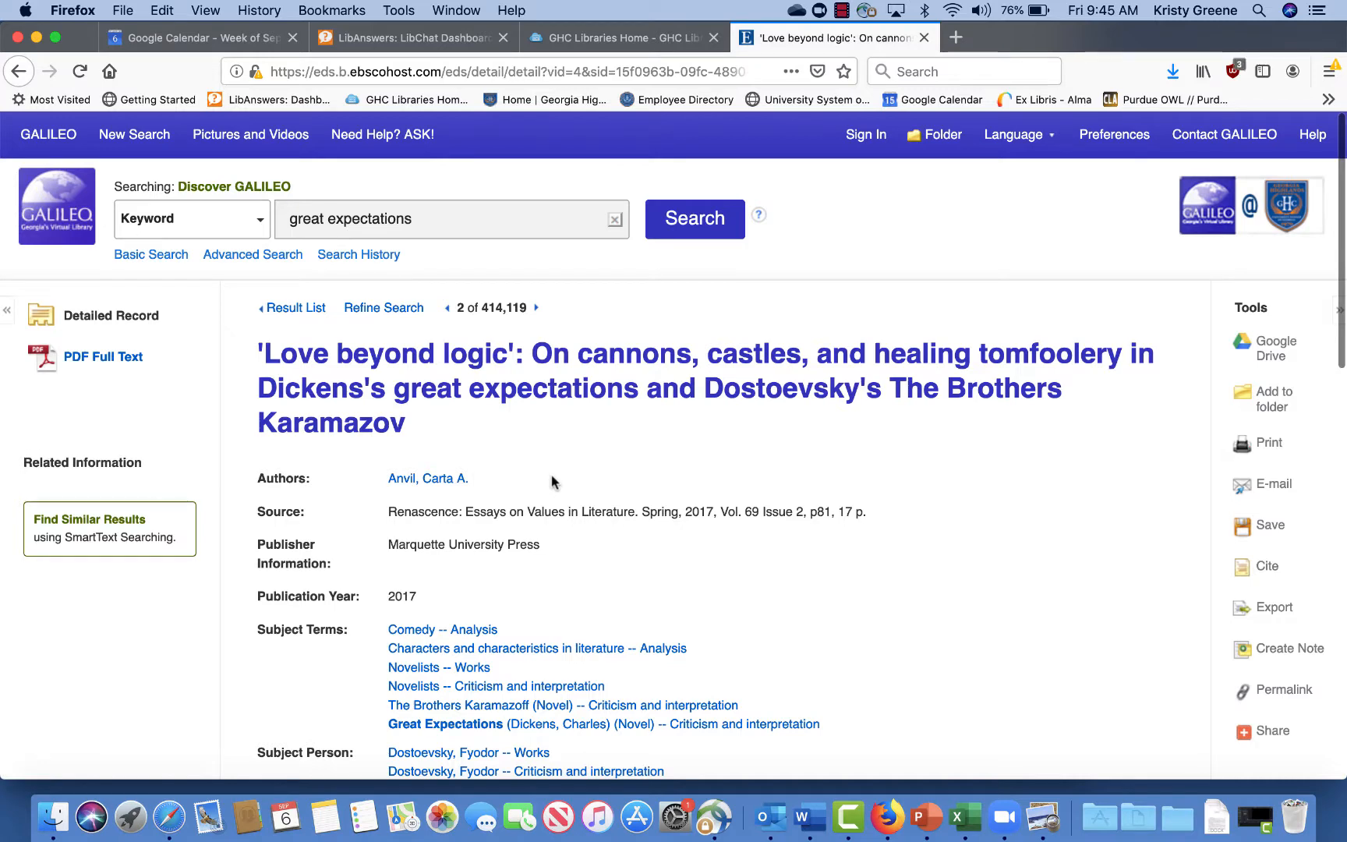
{"action": "scroll", "scroll_direction": "down", "scroll_amount": 3}
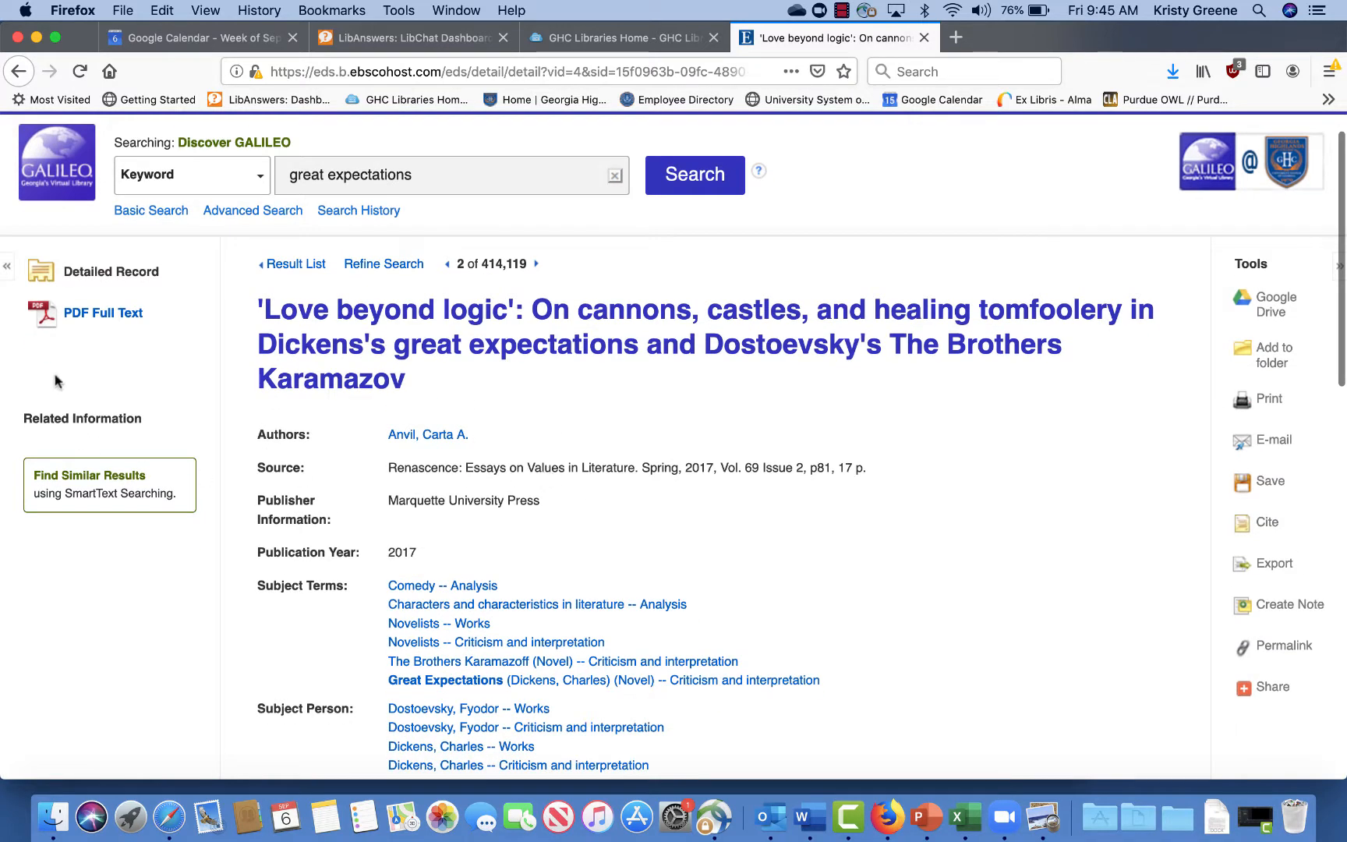
{"action": "mouse_move", "coordinate": [90, 318]}
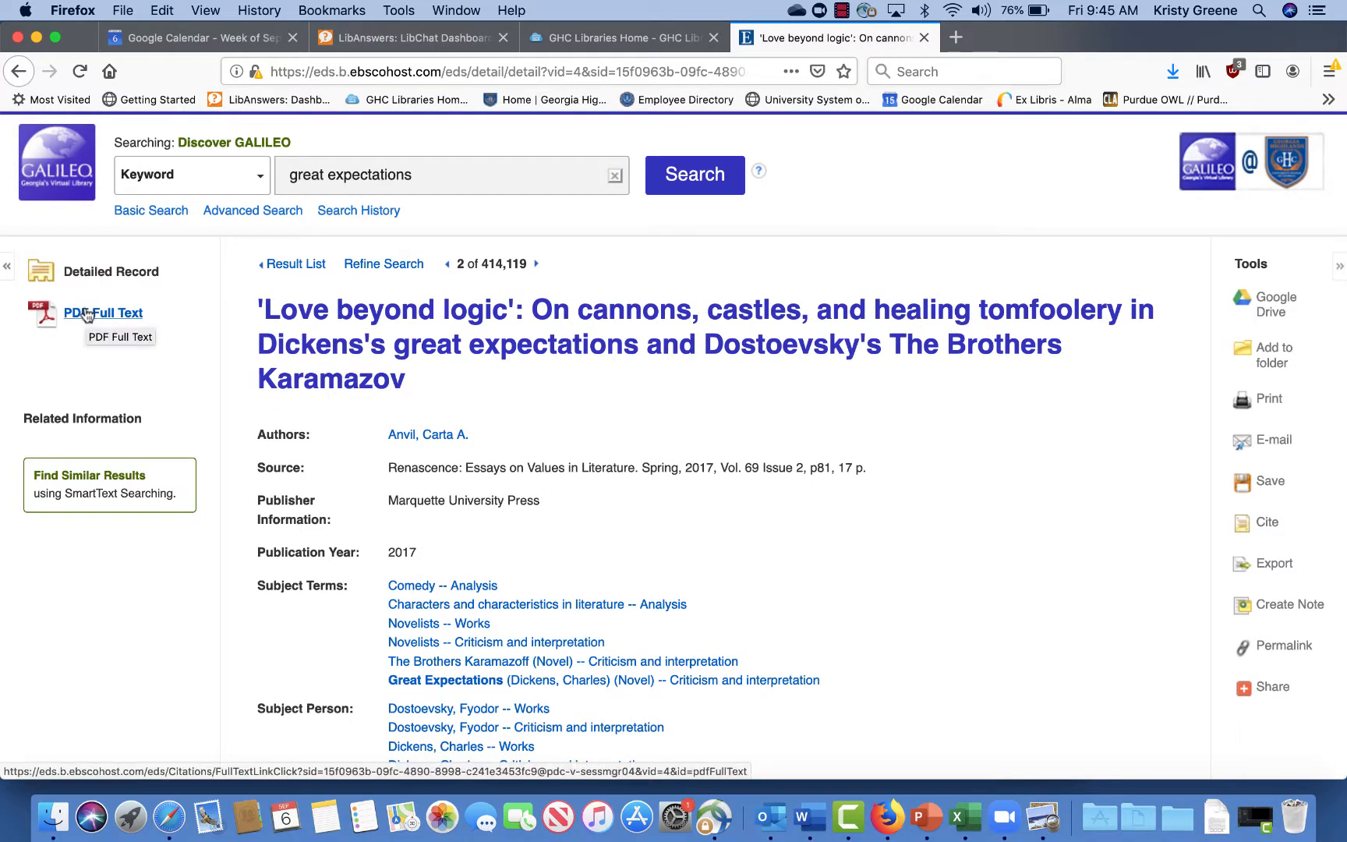
{"action": "left_click", "coordinate": [103, 312]}
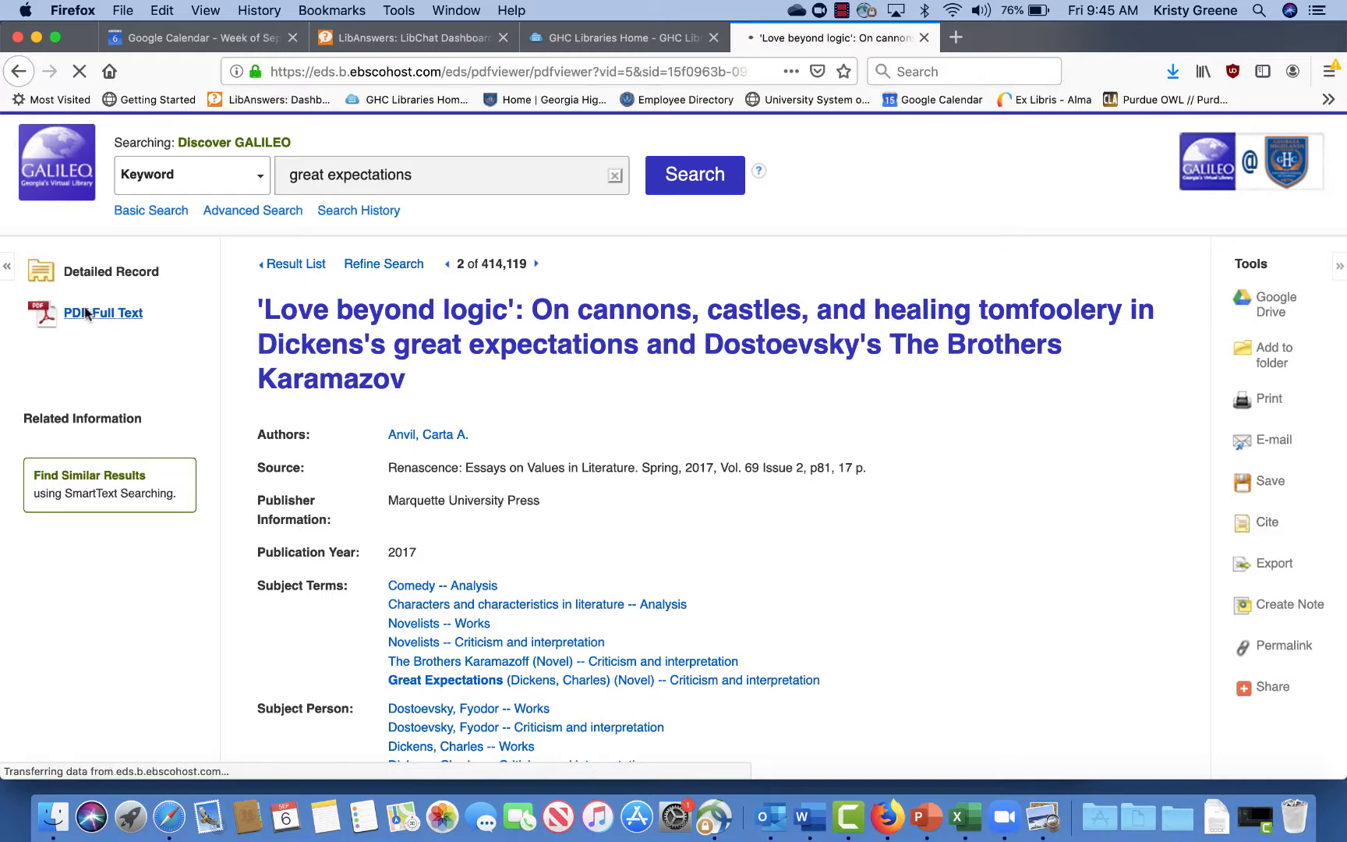
Load the 'Love beyond logic' article as a 19-page PDF in the viewer
{"action": "left_click", "coordinate": [103, 312]}
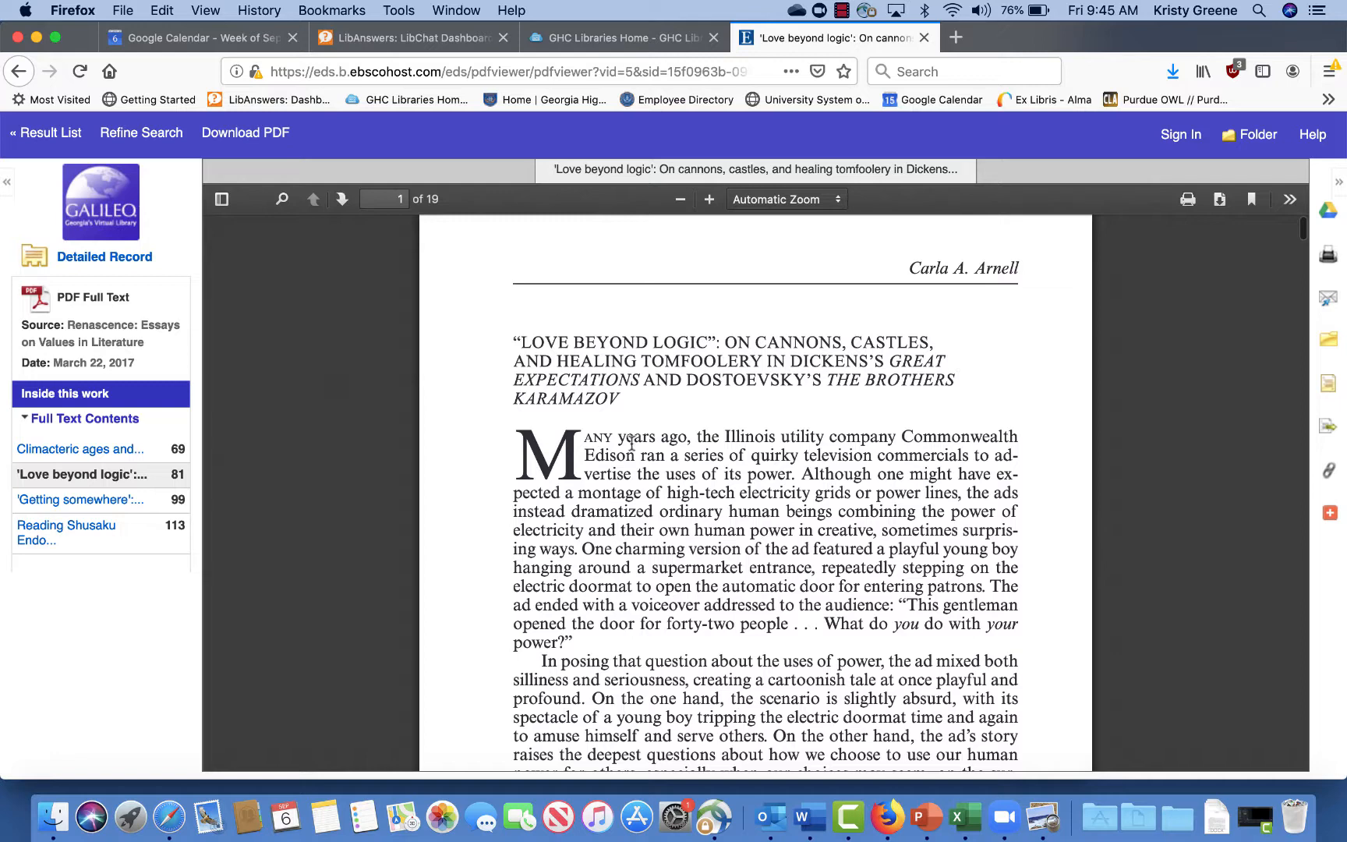
{"action": "mouse_move", "coordinate": [1220, 322]}
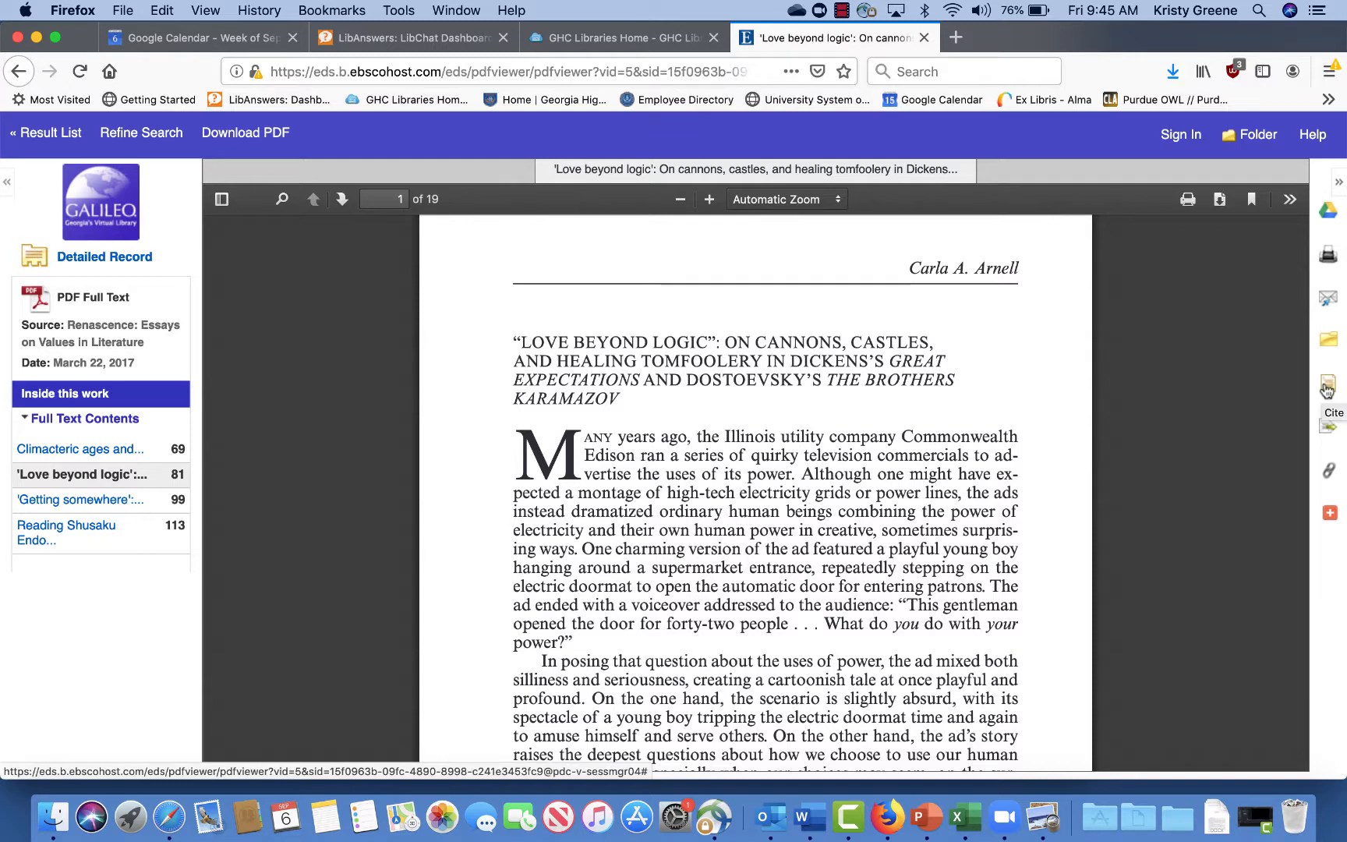
{"action": "left_click", "coordinate": [1328, 296]}
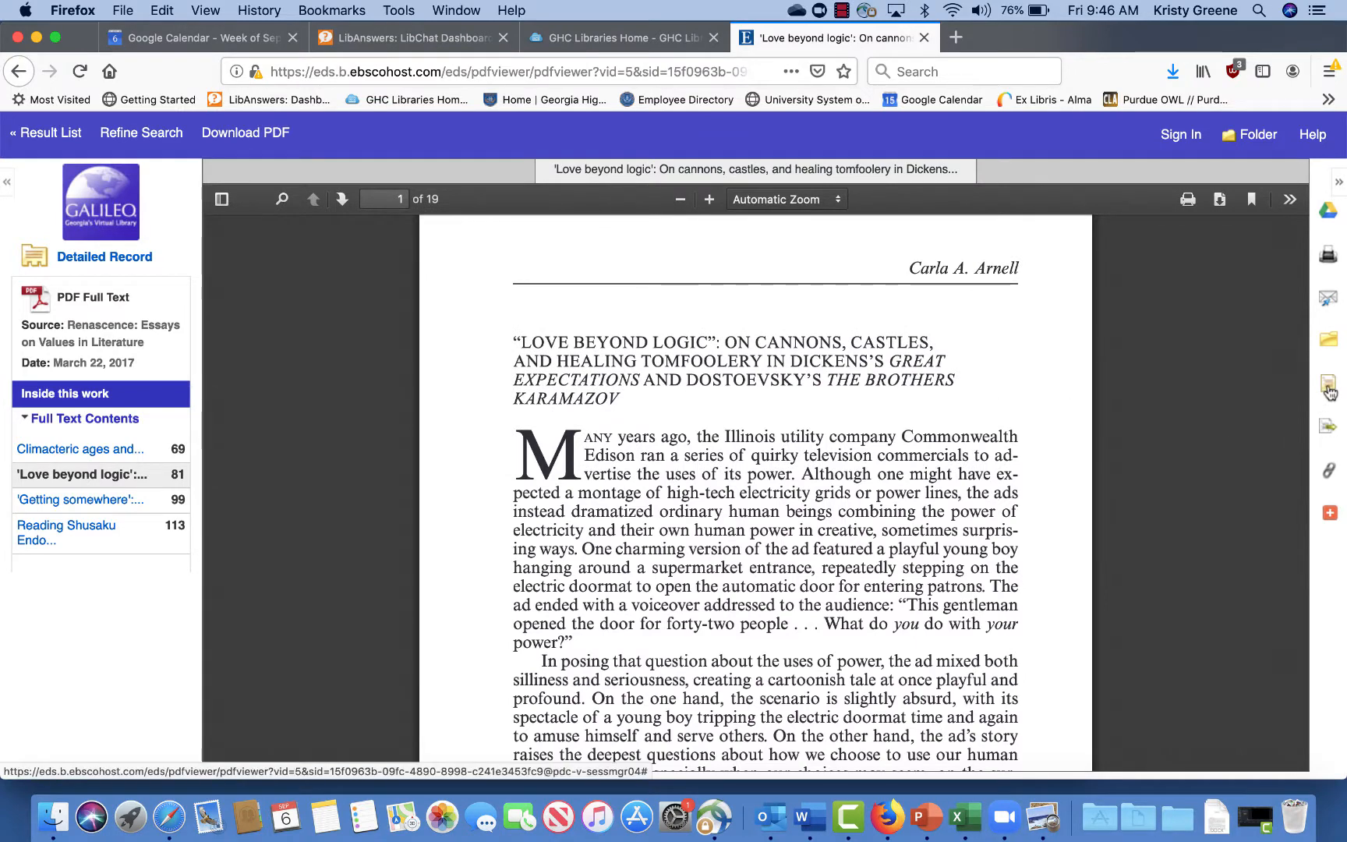
View the article's ready-made citations in APA, MLA and other styles
{"action": "left_click", "coordinate": [1330, 386]}
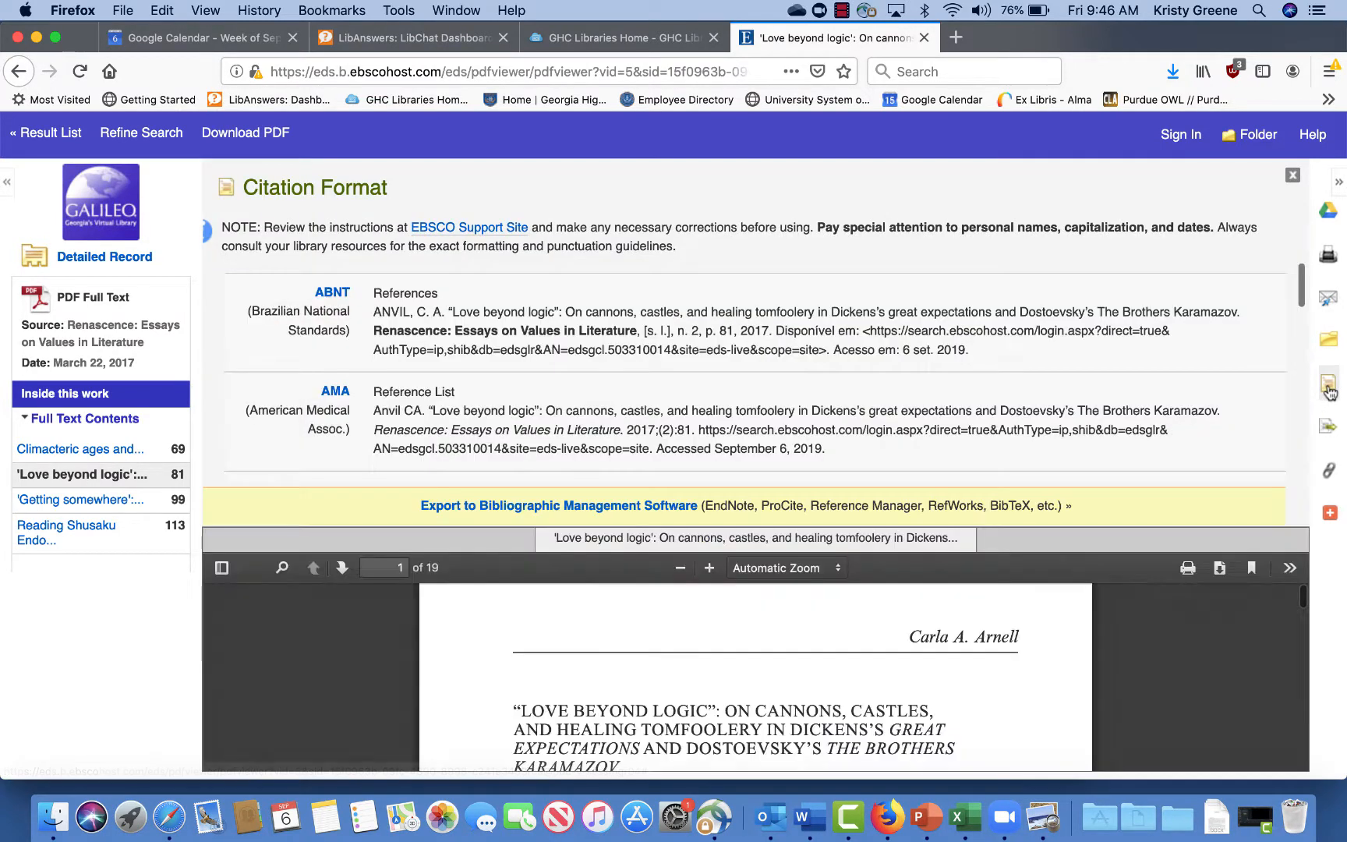
{"action": "scroll", "scroll_direction": "down", "scroll_amount": 3}
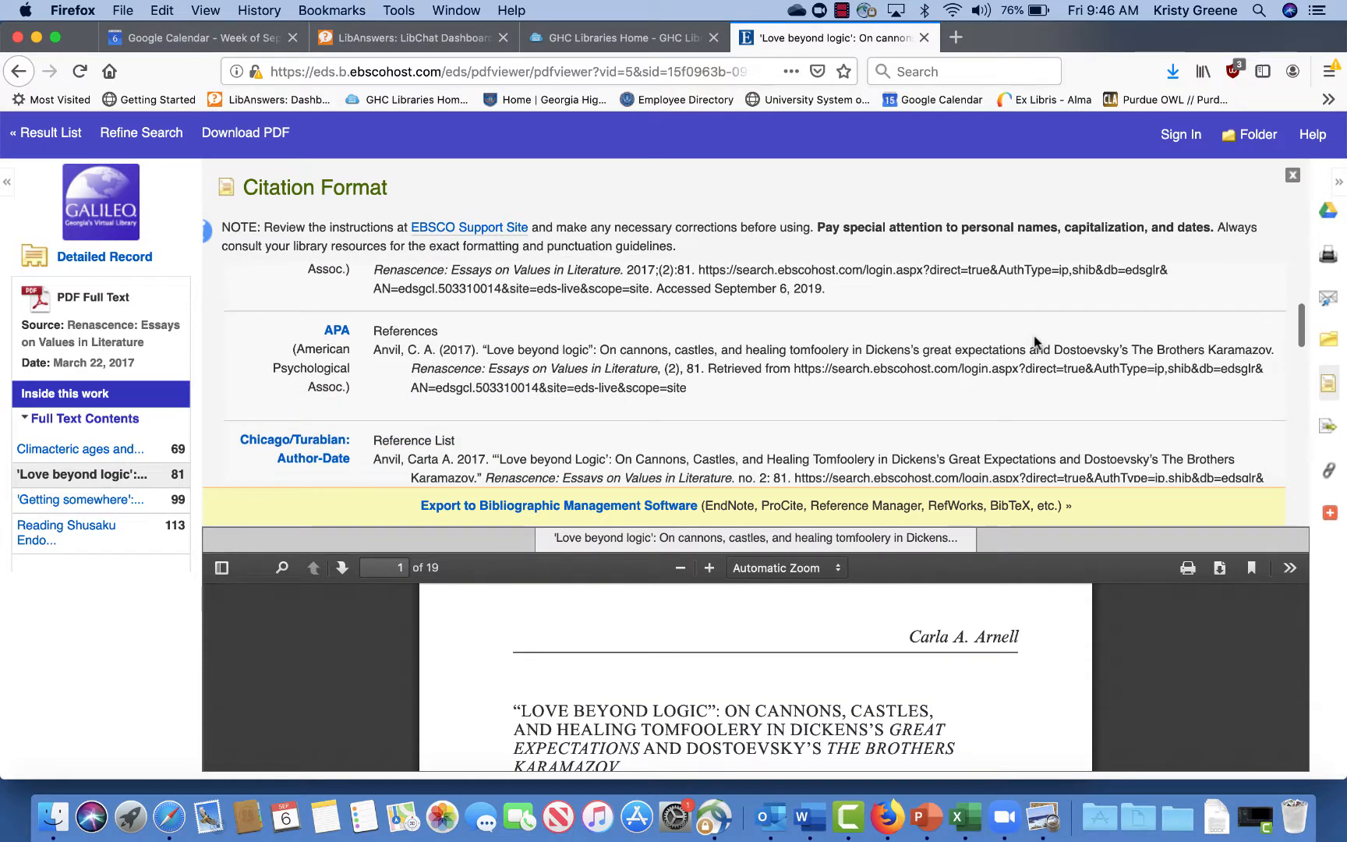
{"action": "scroll", "scroll_direction": "down", "scroll_amount": 3}
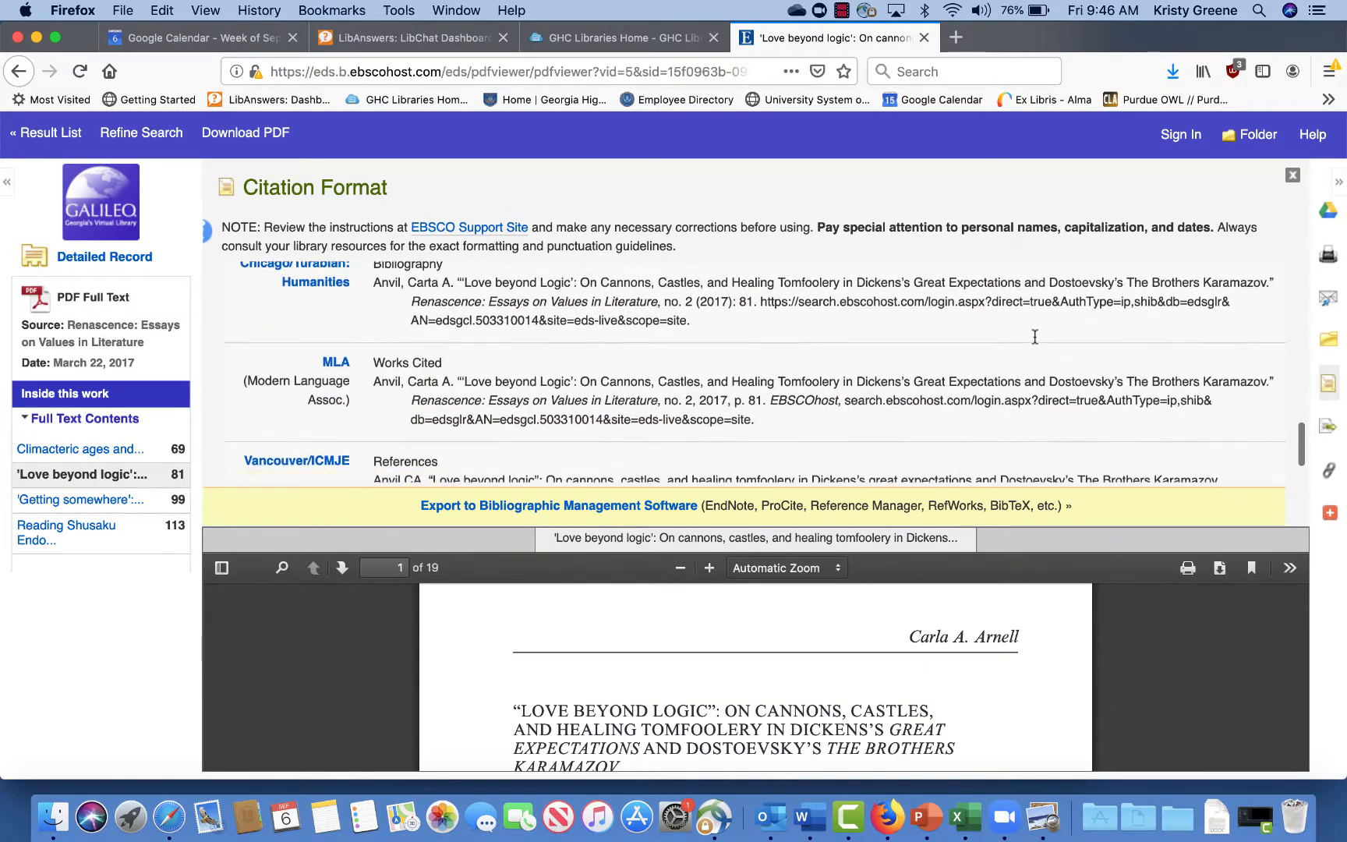
{"action": "scroll", "scroll_direction": "down", "scroll_amount": 3}
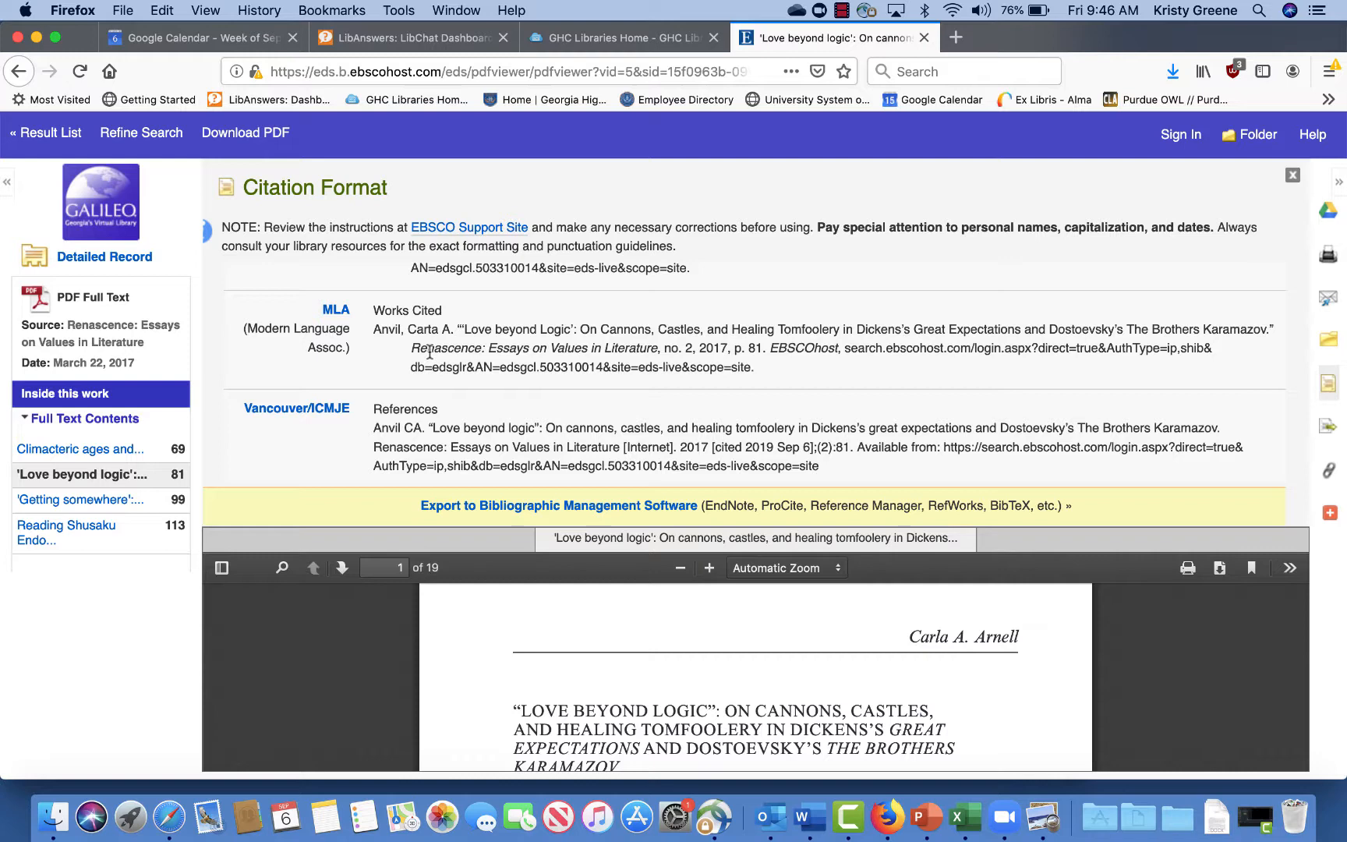
{"action": "mouse_move", "coordinate": [393, 187]}
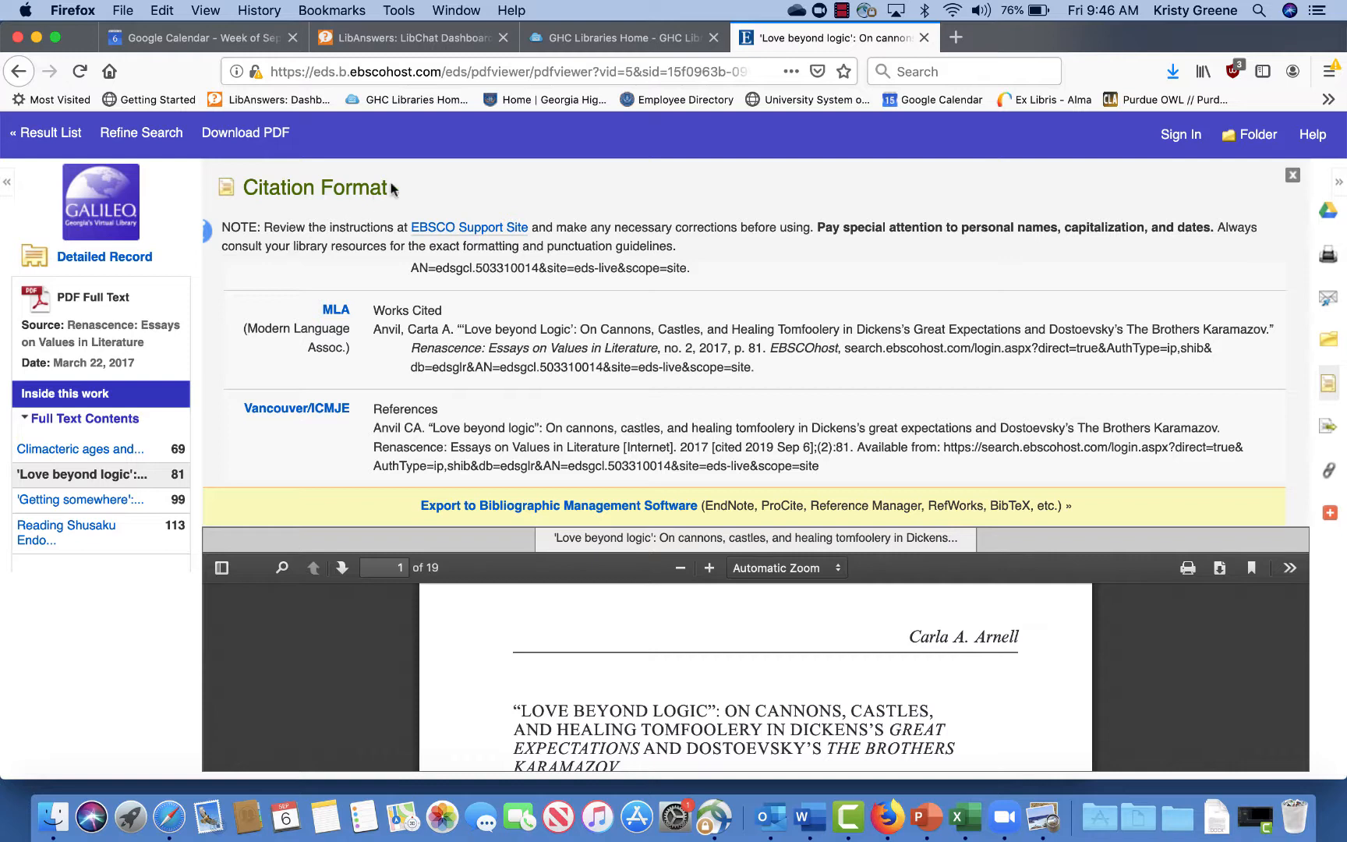
Return to the GHC Libraries Home browser tab and scroll to Browse by Subject
{"action": "left_click", "coordinate": [619, 37]}
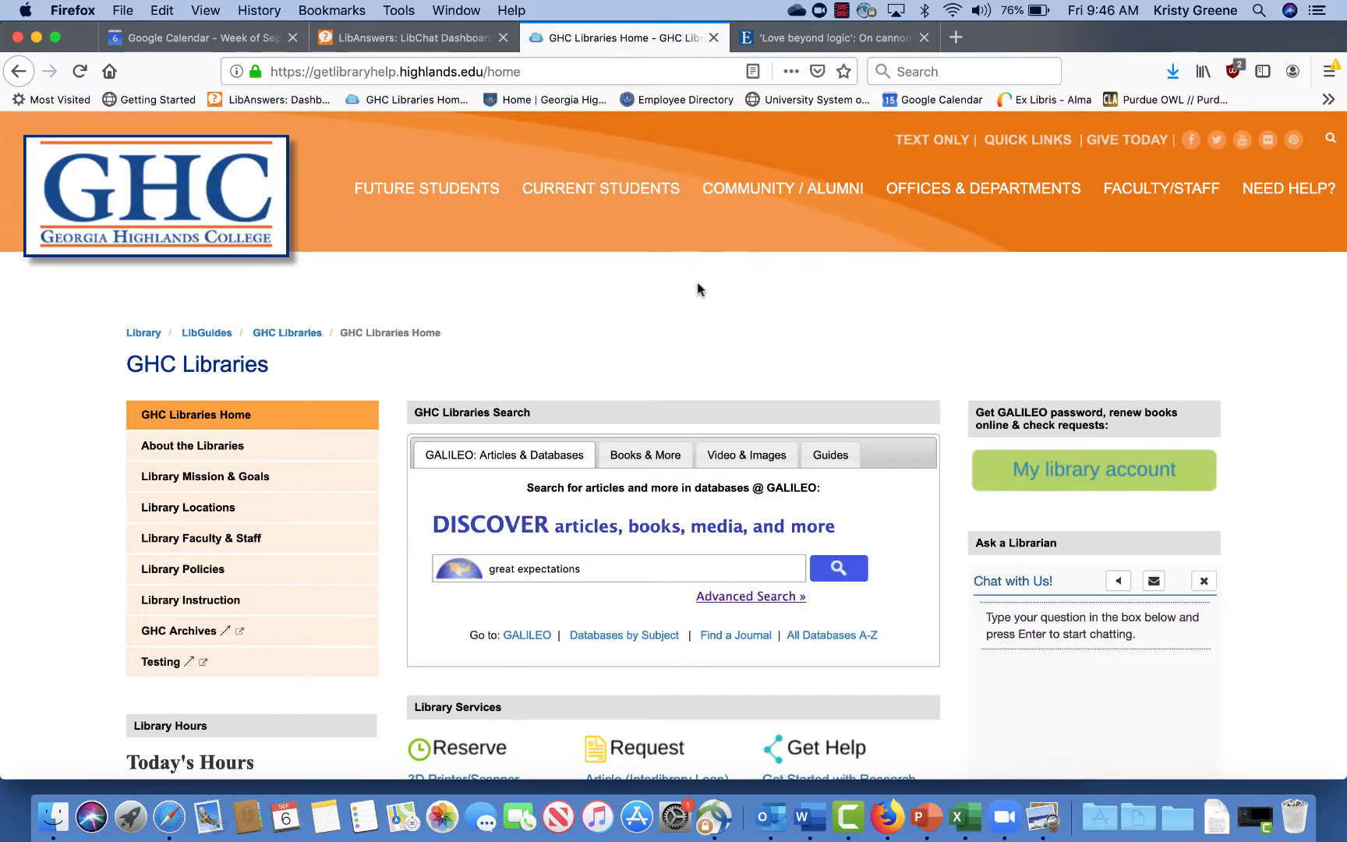
{"action": "scroll", "scroll_direction": "down", "scroll_amount": 3}
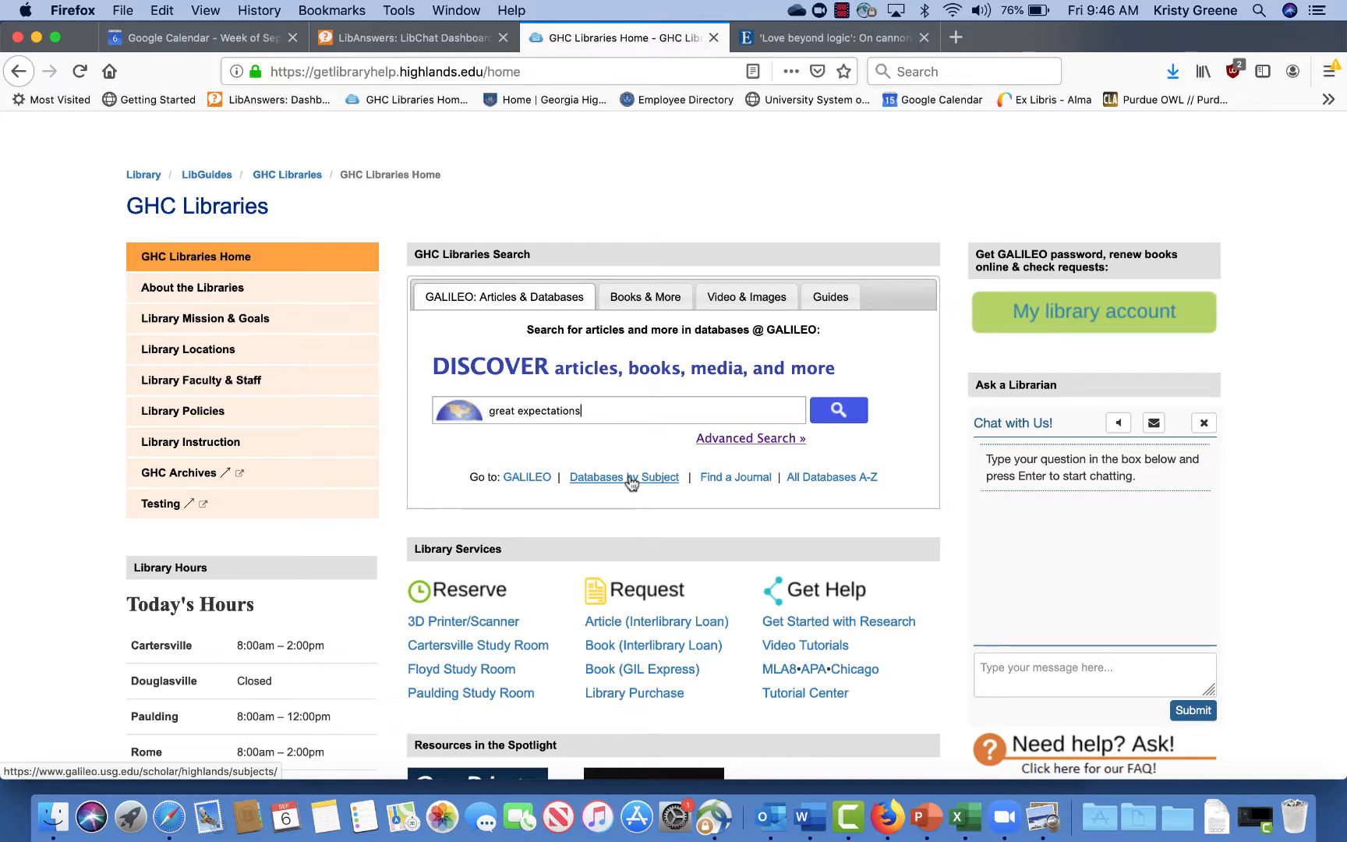
Browse by subject to the Literature and Literary Criticism page listing recommended databases
{"action": "left_click", "coordinate": [624, 477]}
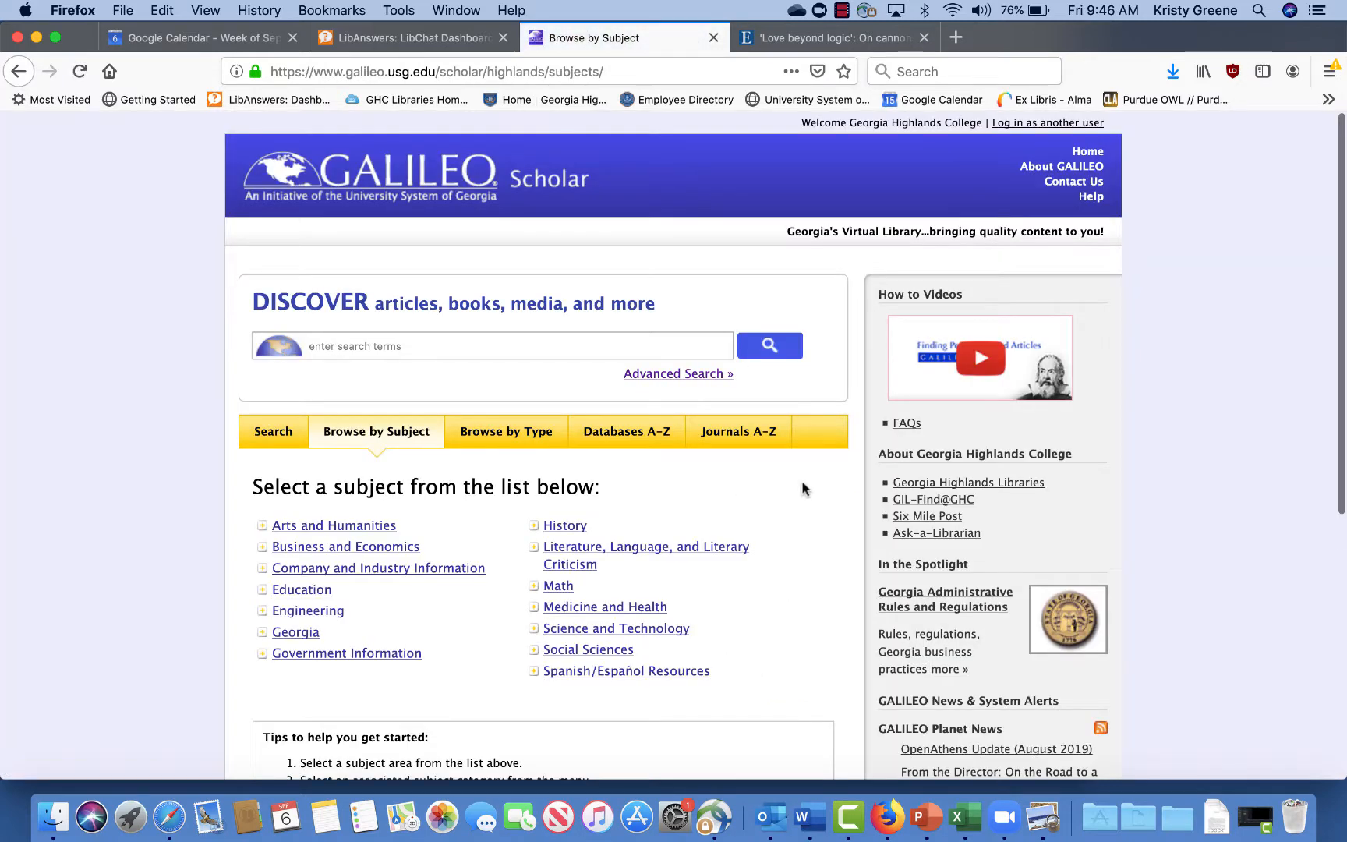
{"action": "scroll", "scroll_direction": "down", "scroll_amount": 3}
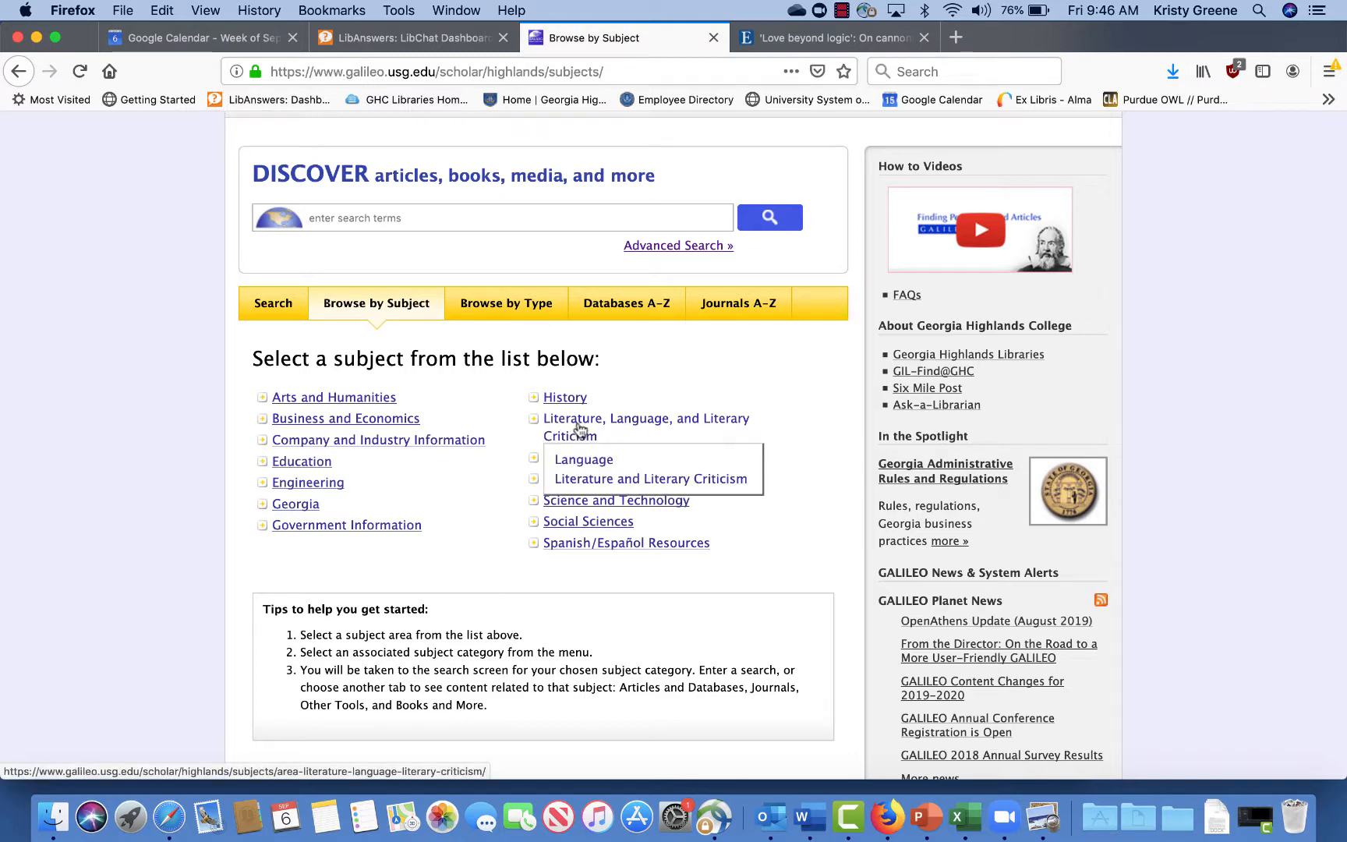
{"action": "left_click", "coordinate": [651, 478]}
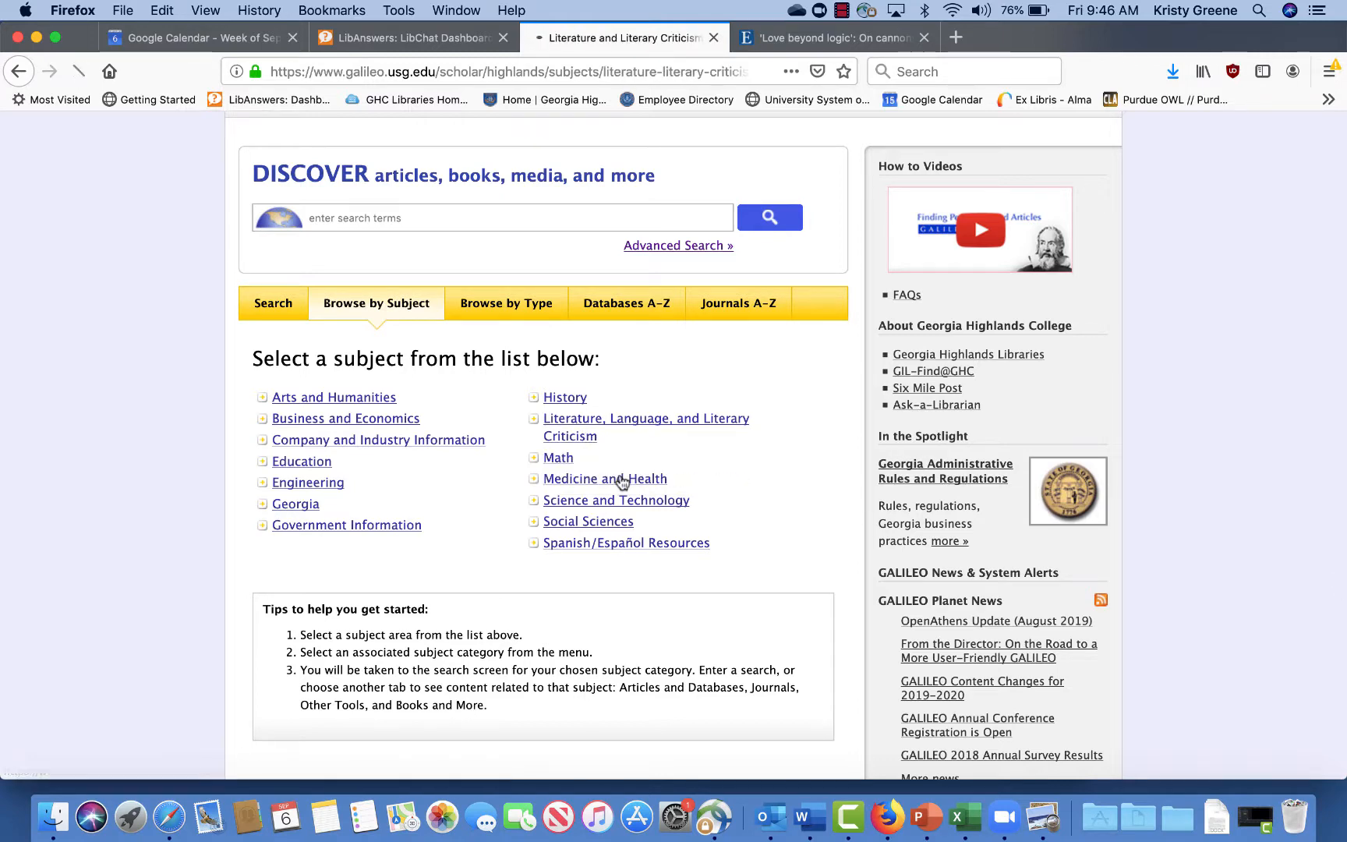
{"action": "left_click", "coordinate": [646, 420]}
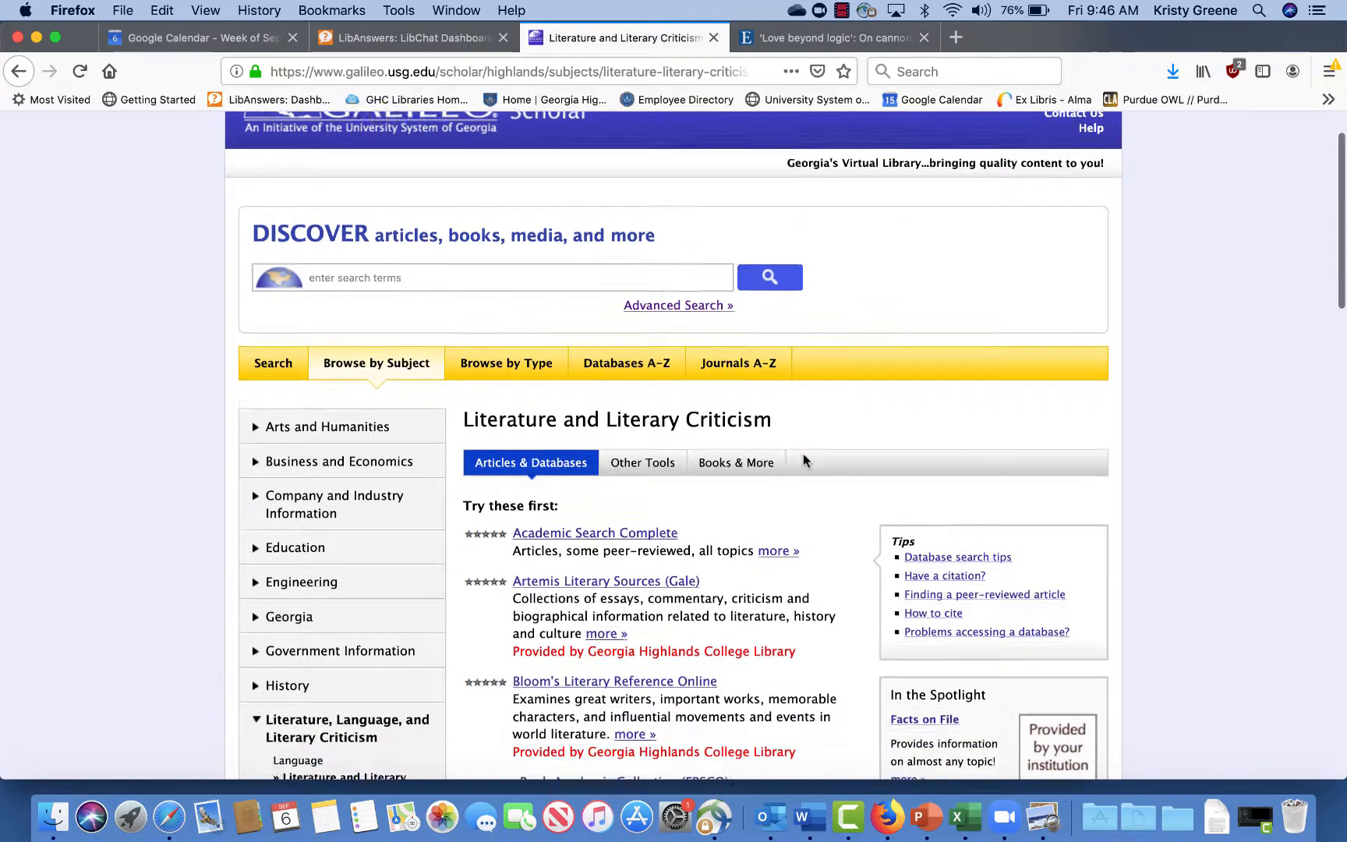
{"action": "scroll", "scroll_direction": "down", "scroll_amount": 3}
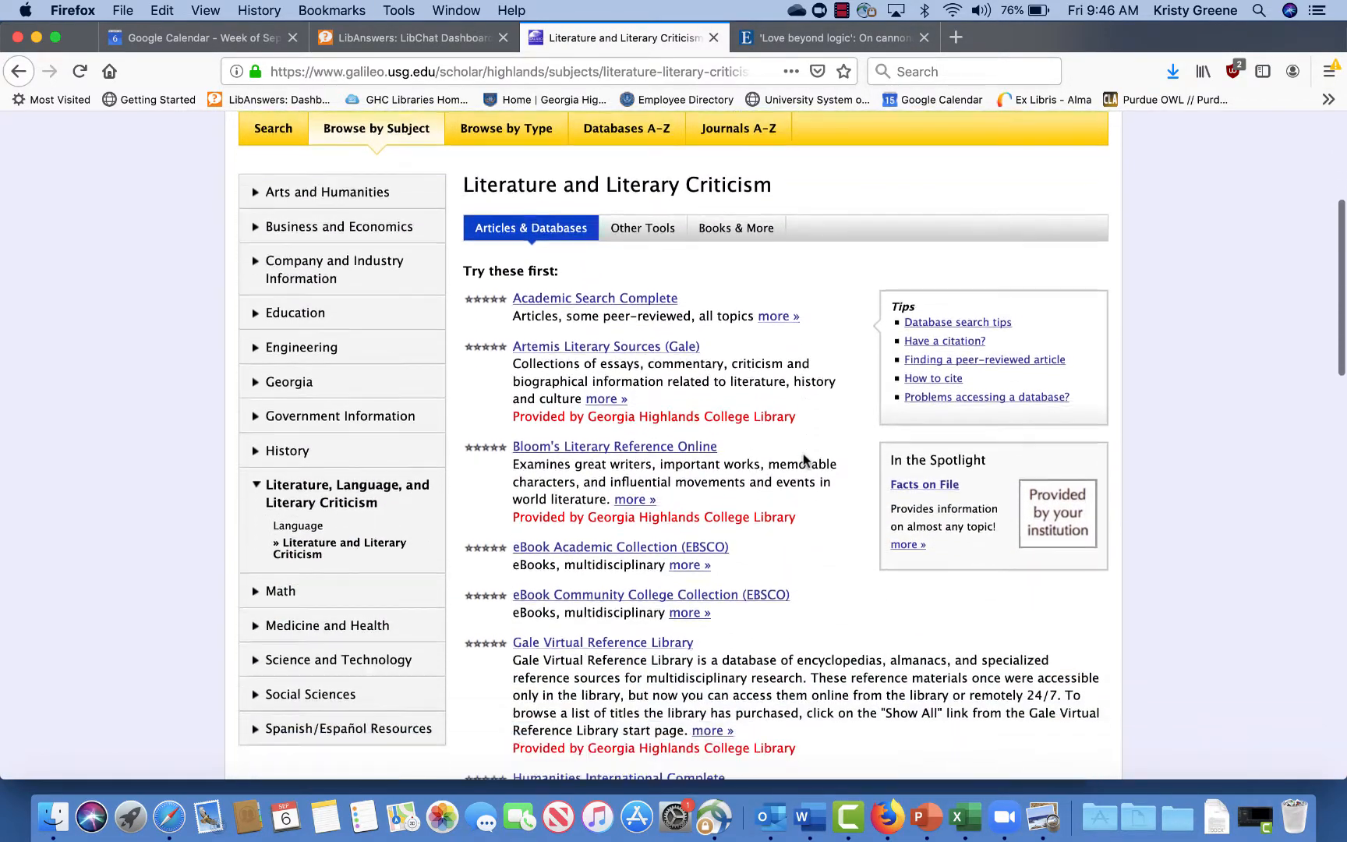
{"action": "scroll", "scroll_direction": "down", "scroll_amount": 3}
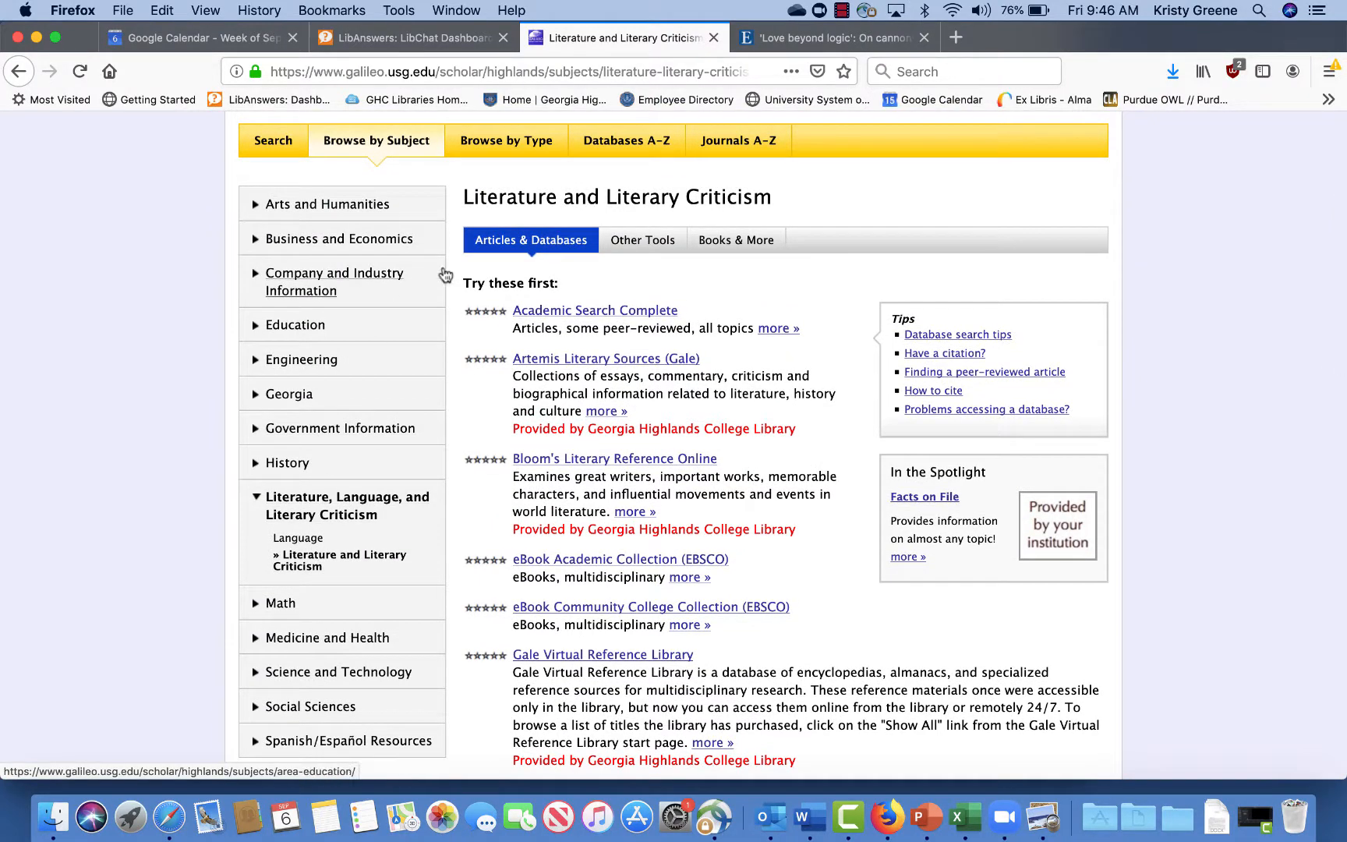
Return to the EBSCO result list and bring up Advanced Search with "great expectations" kept
{"action": "left_click", "coordinate": [830, 37]}
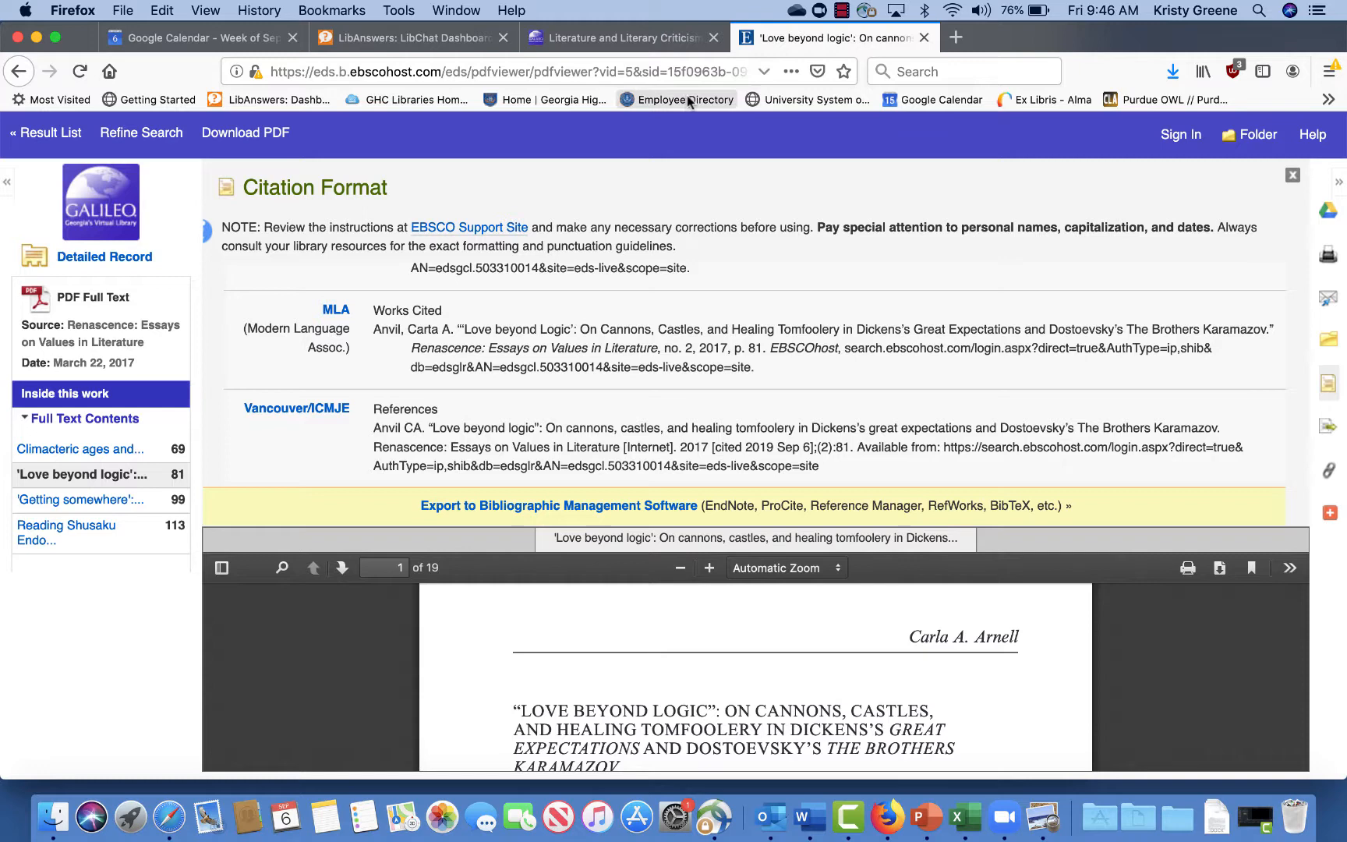
{"action": "left_click", "coordinate": [48, 133]}
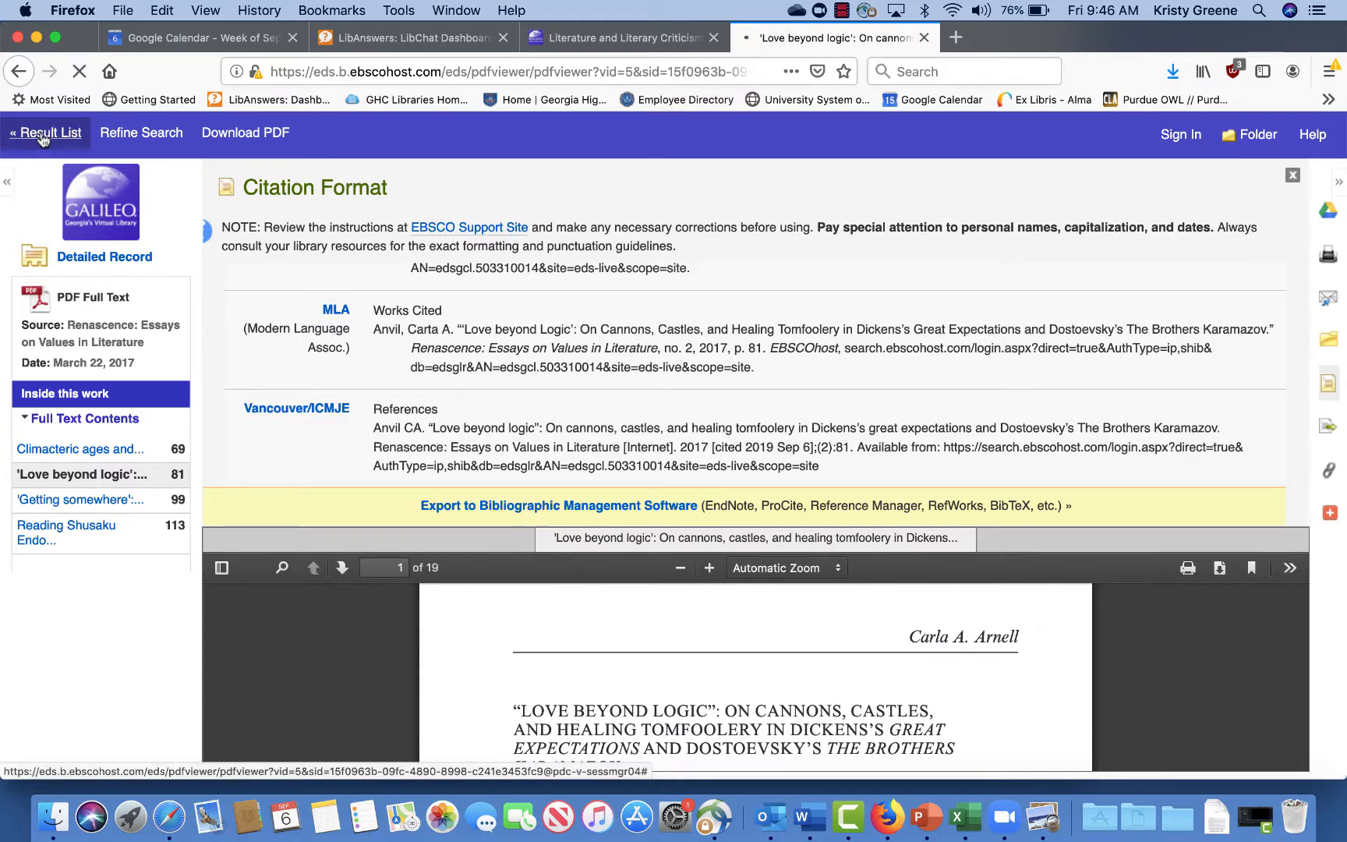
{"action": "left_click", "coordinate": [45, 132]}
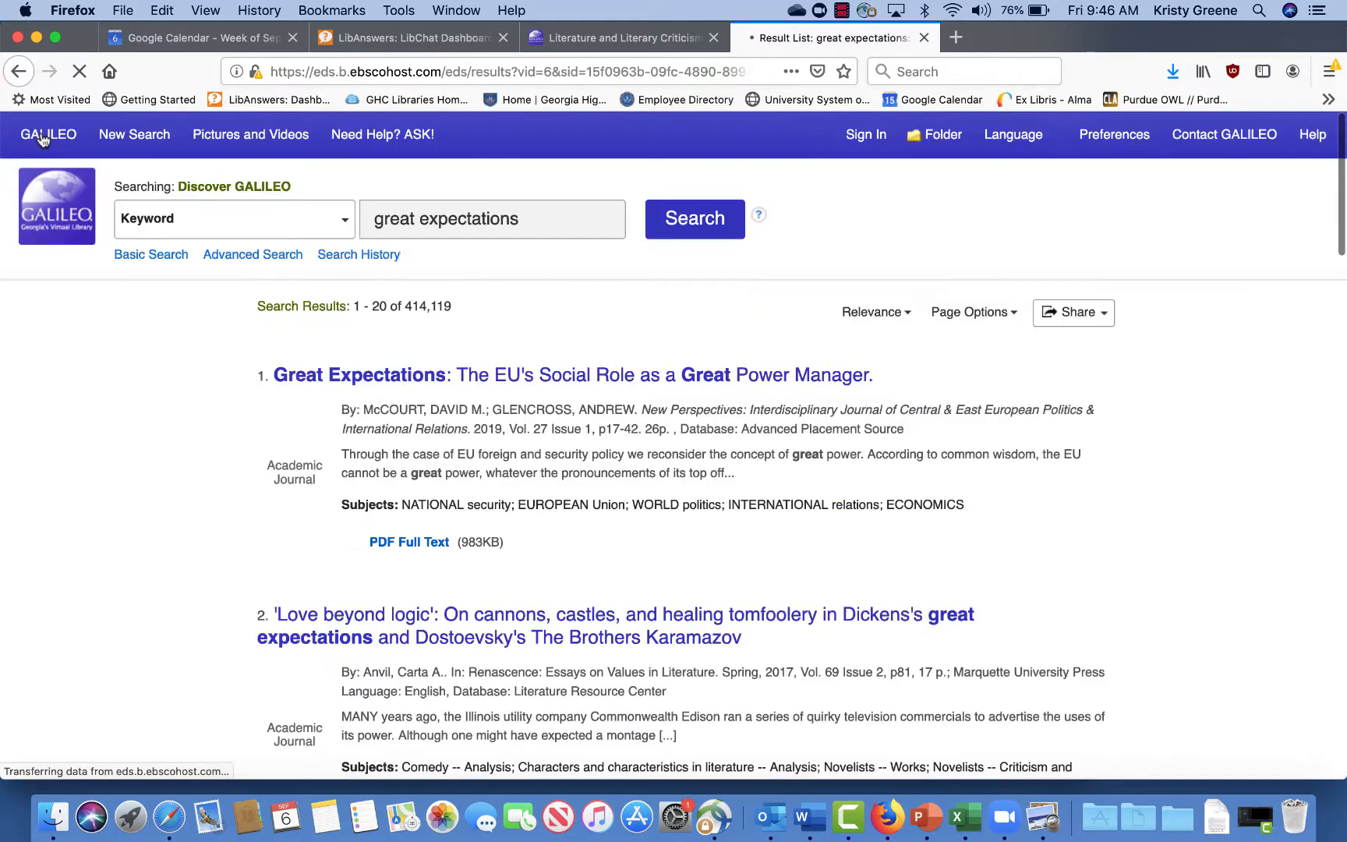
{"action": "scroll", "scroll_direction": "down", "scroll_amount": 3}
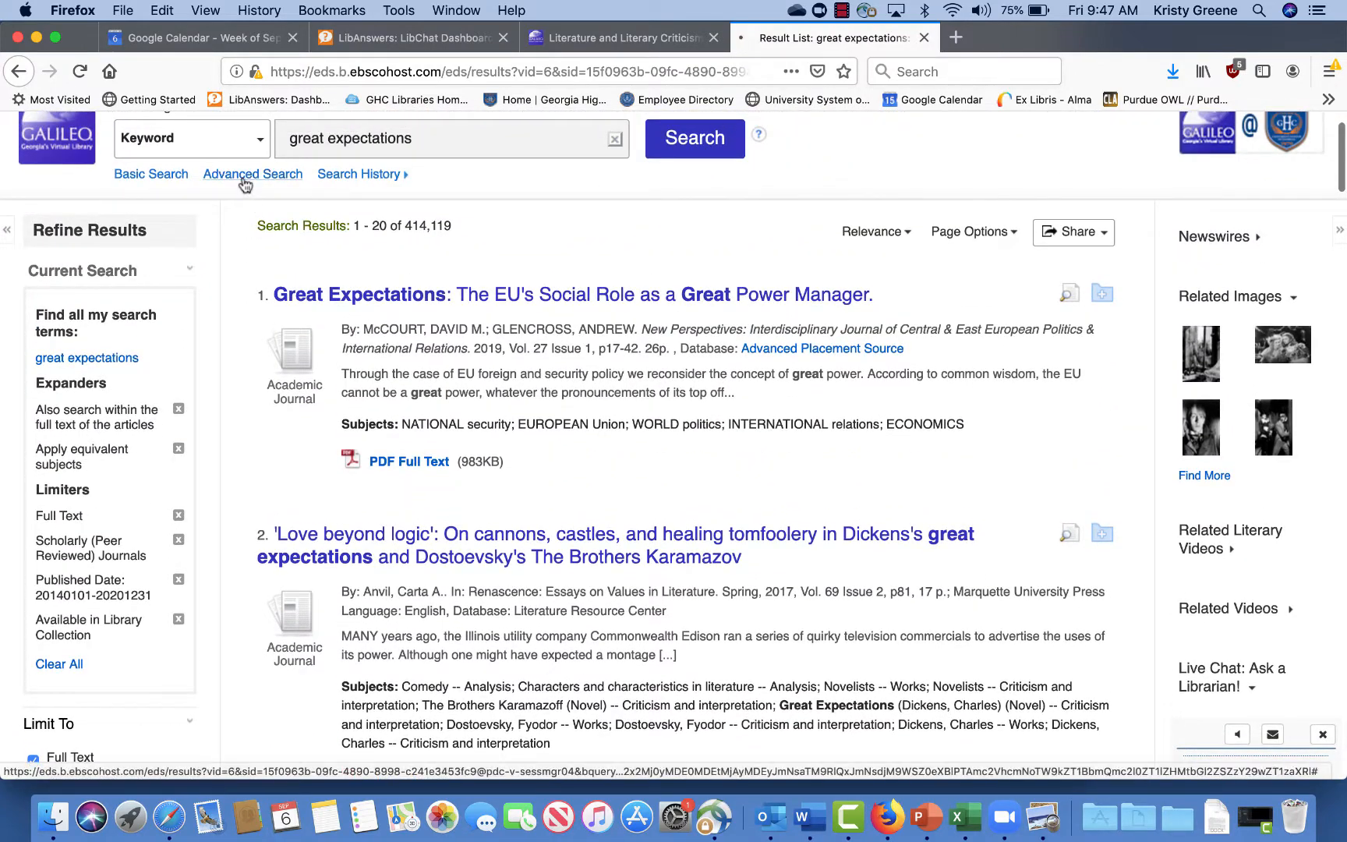
{"action": "left_click", "coordinate": [252, 175]}
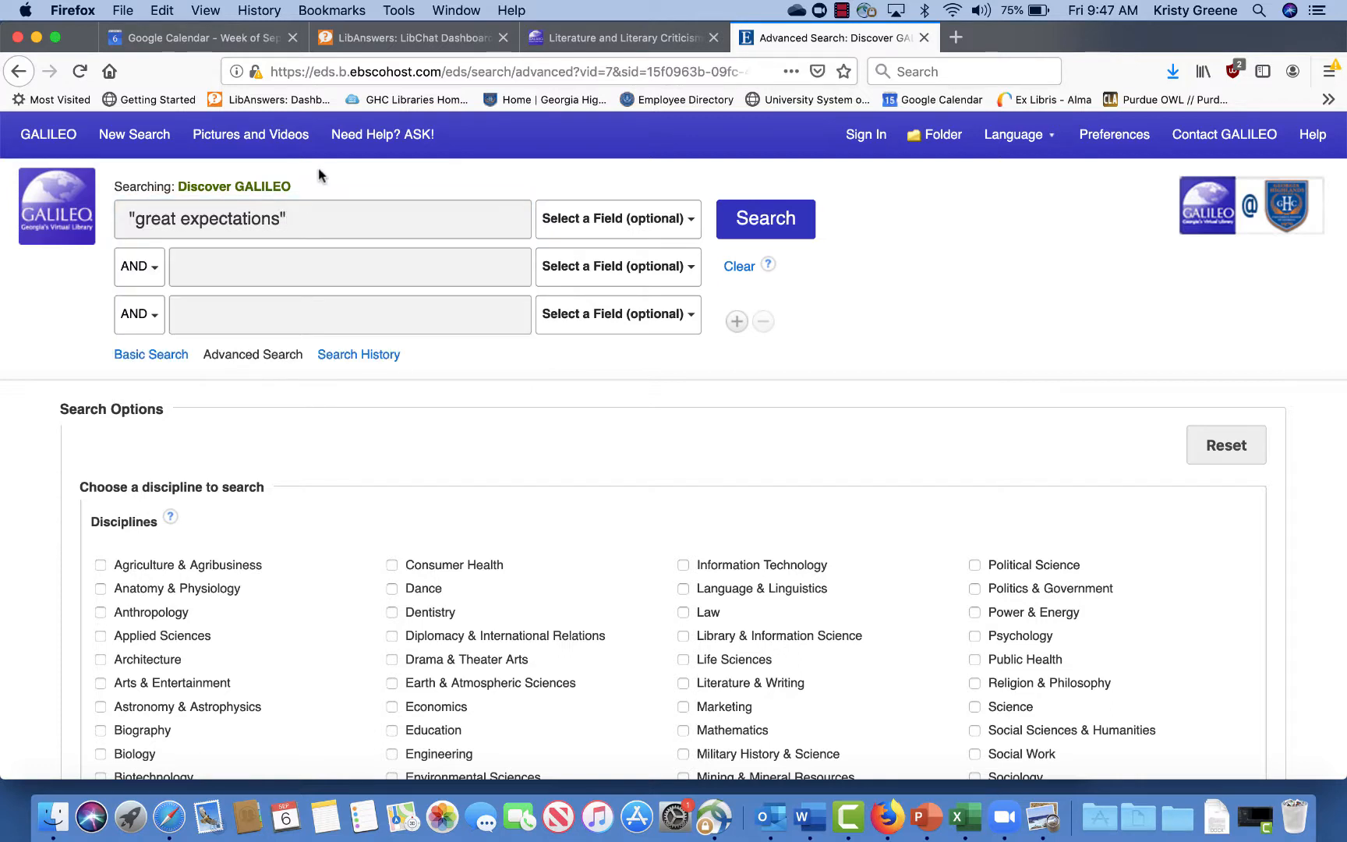
Add "Charles Dickens" as a second row combined with AND and submit the advanced search
{"action": "left_click", "coordinate": [350, 267]}
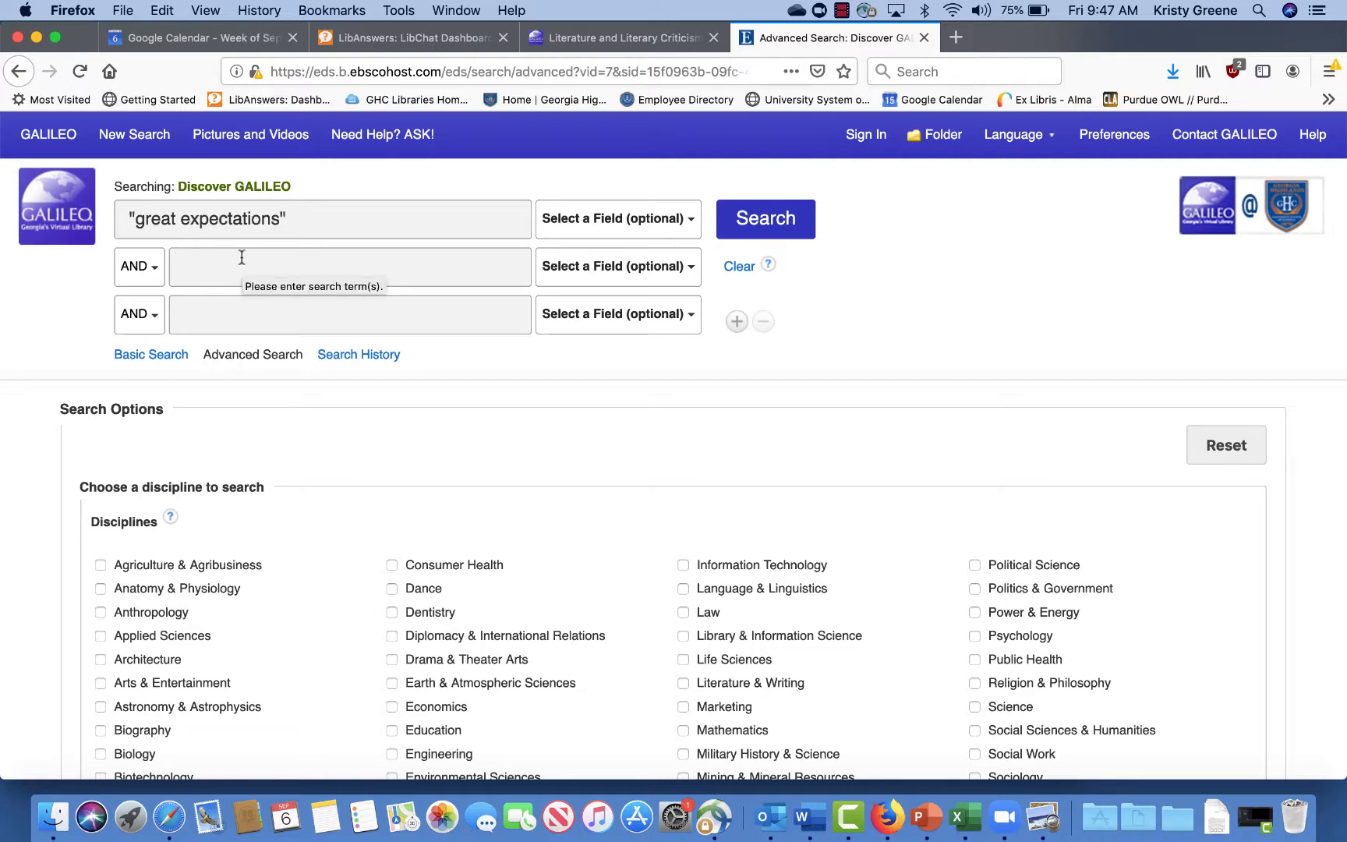
{"action": "left_click", "coordinate": [153, 267]}
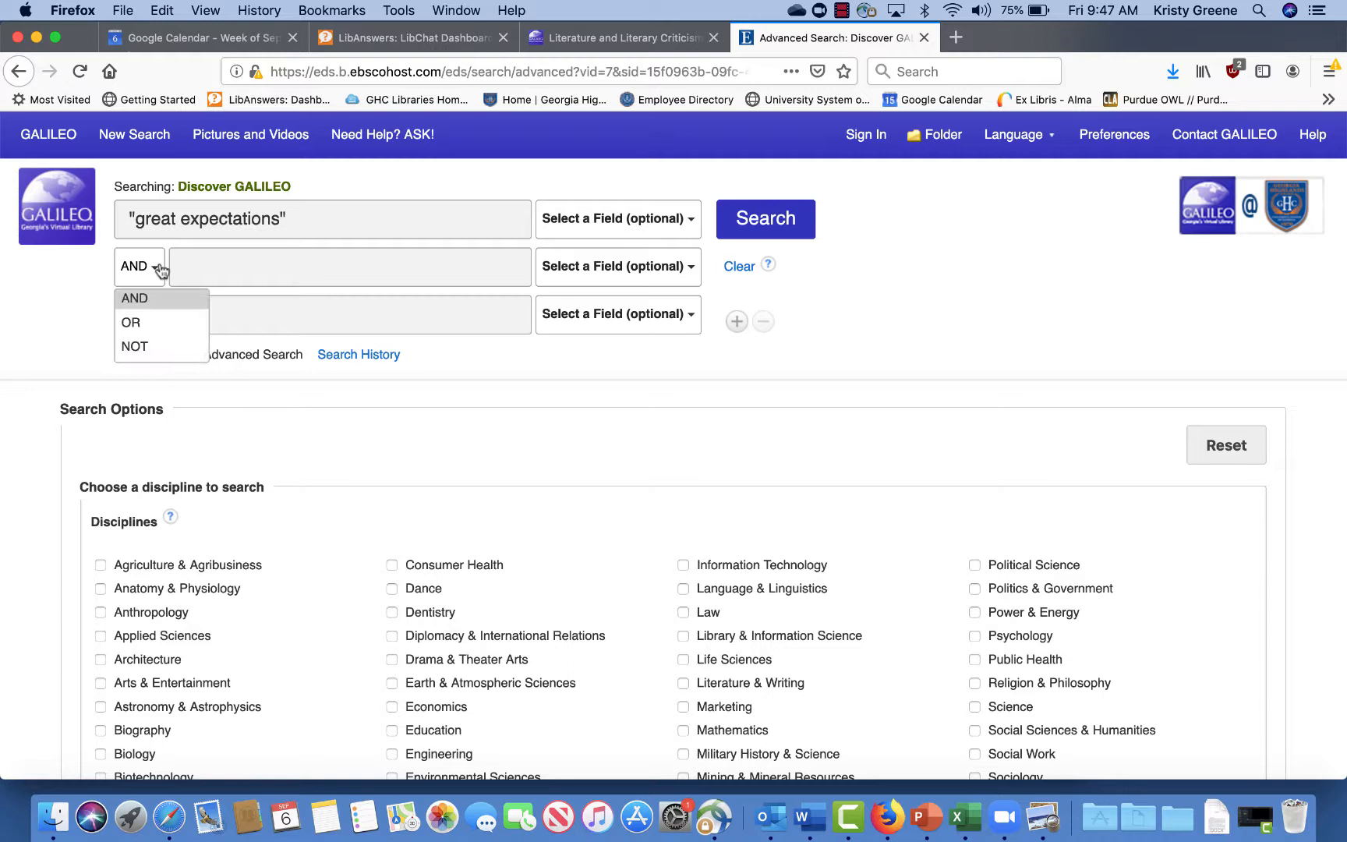
{"action": "mouse_move", "coordinate": [153, 318]}
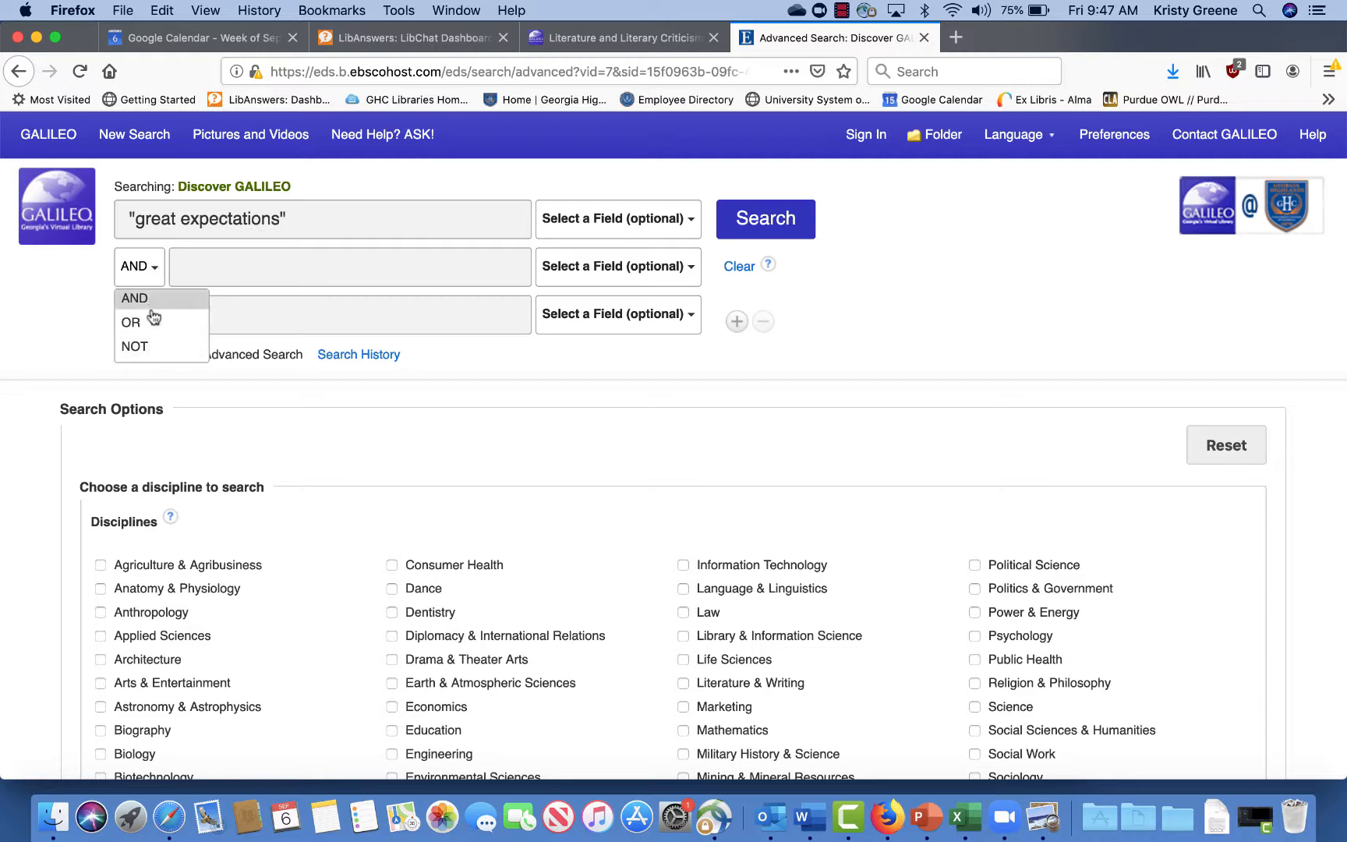
{"action": "mouse_move", "coordinate": [144, 348]}
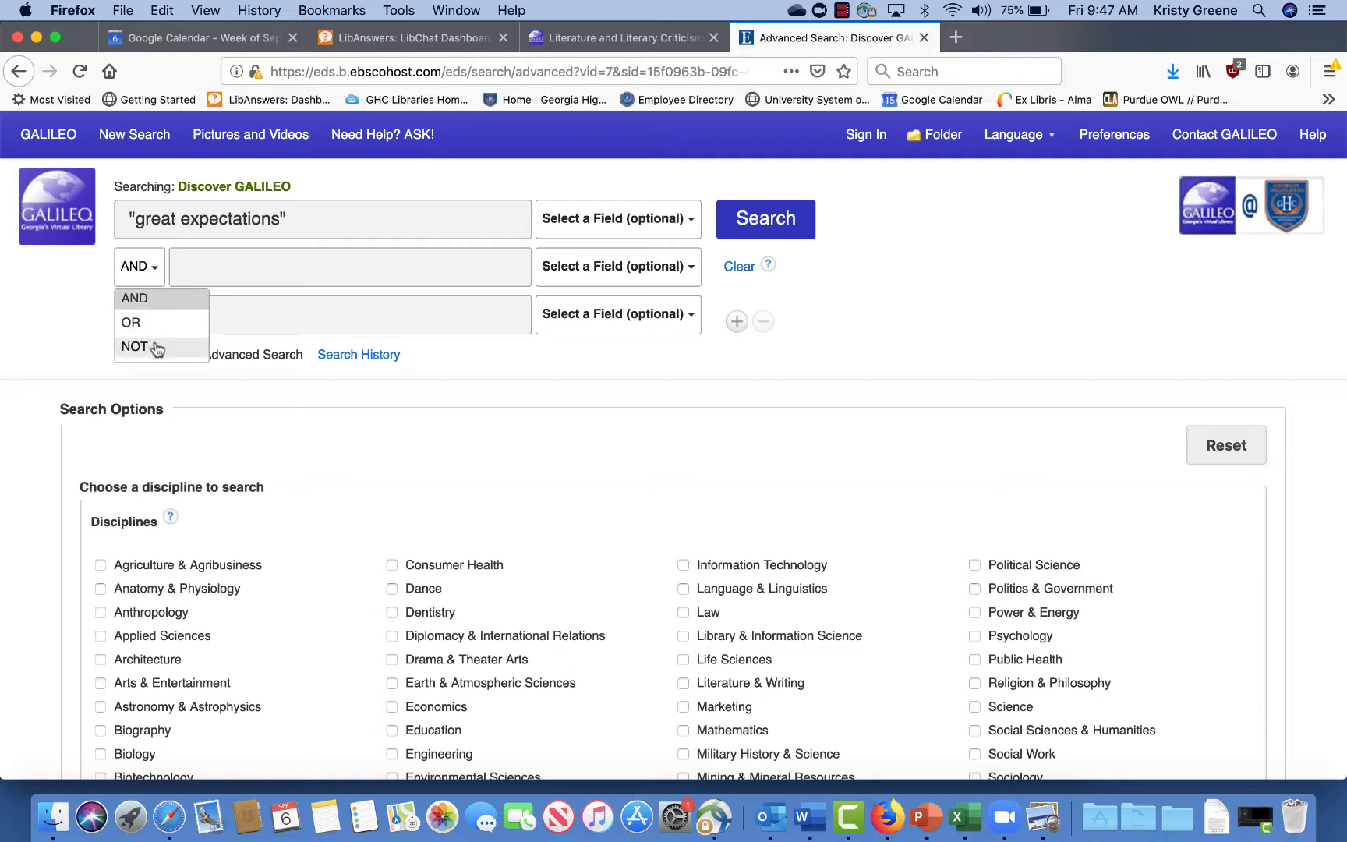
{"action": "left_click", "coordinate": [348, 267]}
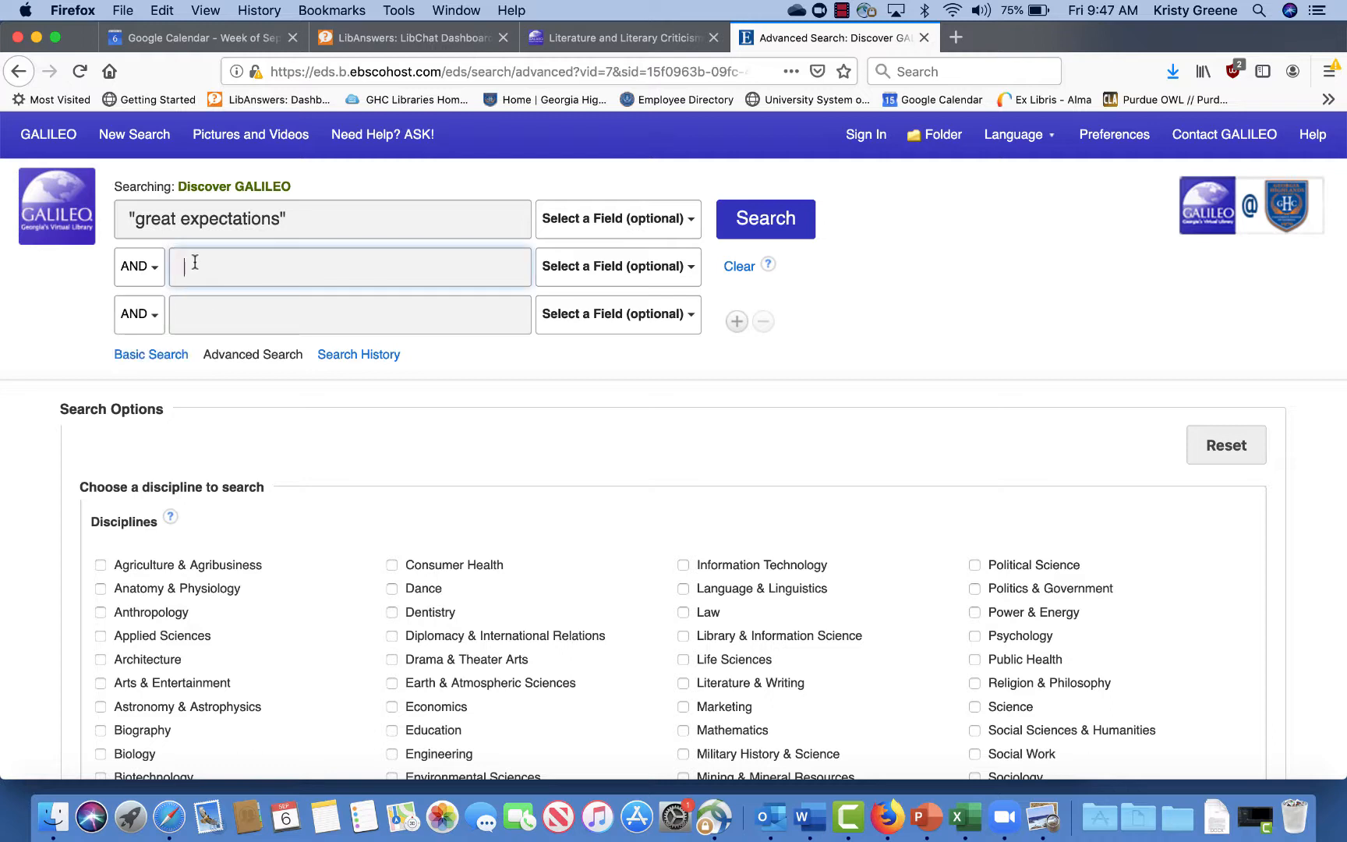
{"action": "type", "text": "\""}
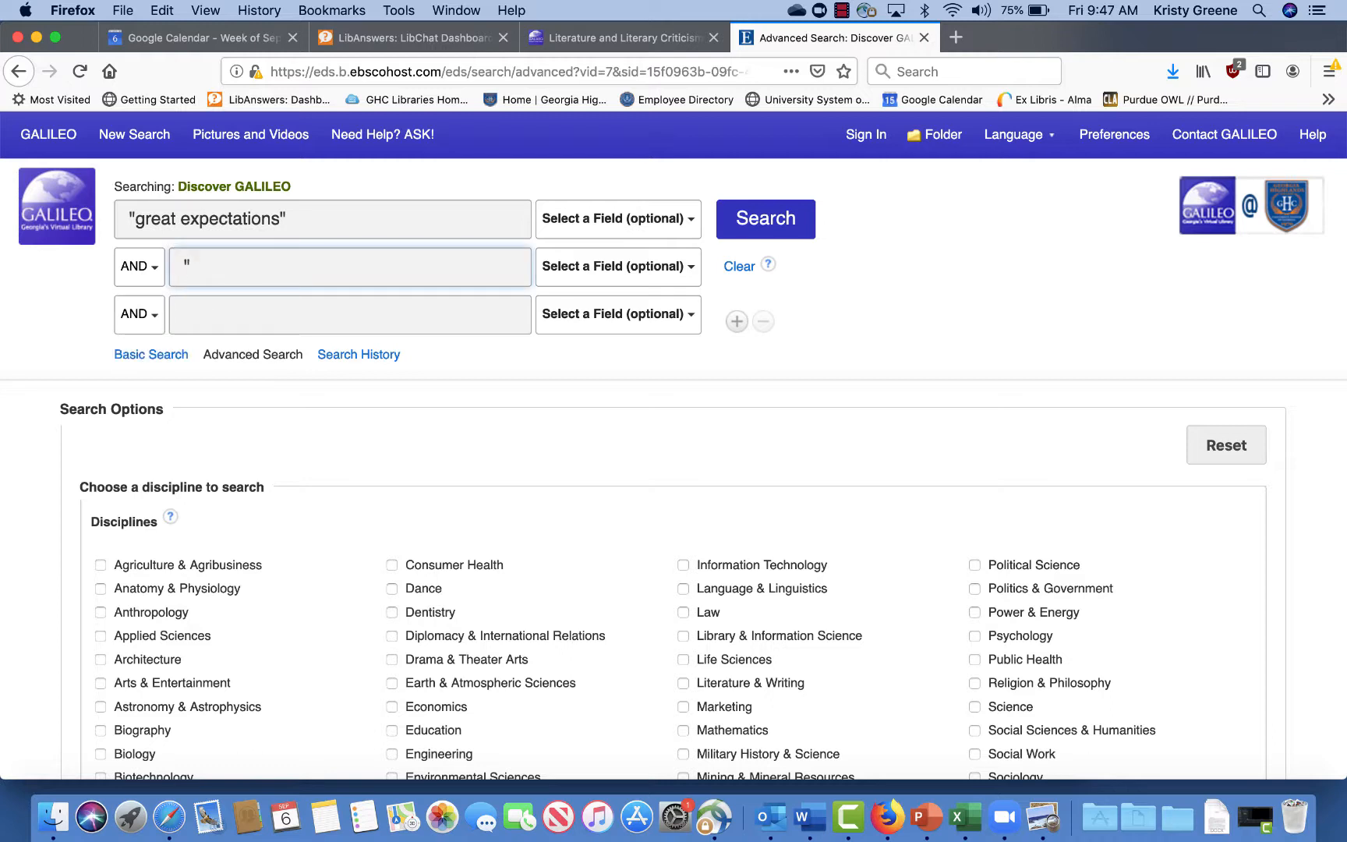
{"action": "type", "text": "Charles Dickens"}
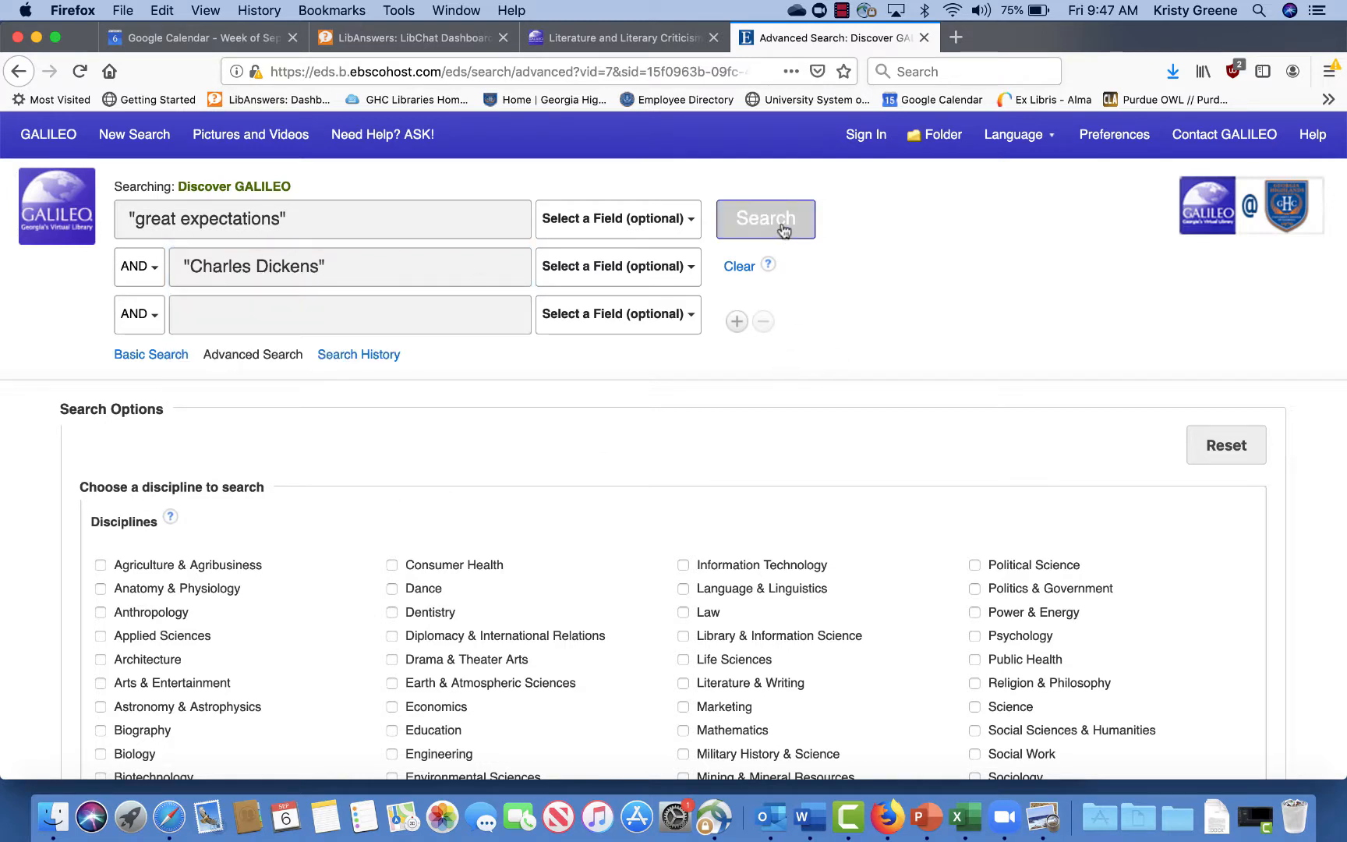
{"action": "left_click", "coordinate": [765, 218]}
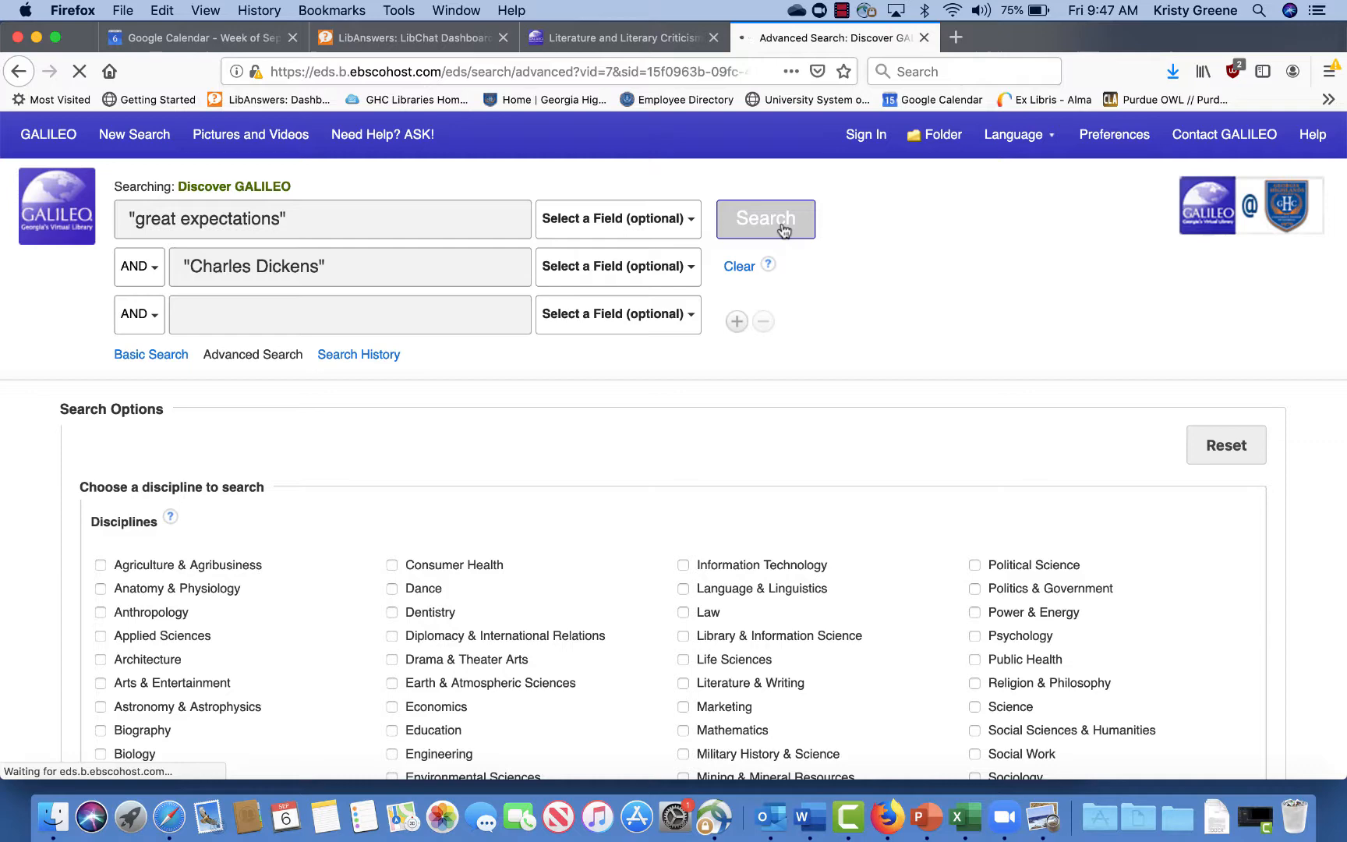
Refine to Full Text and Scholarly (Peer Reviewed) Journals, leaving 2,501 results
{"action": "left_click", "coordinate": [765, 219]}
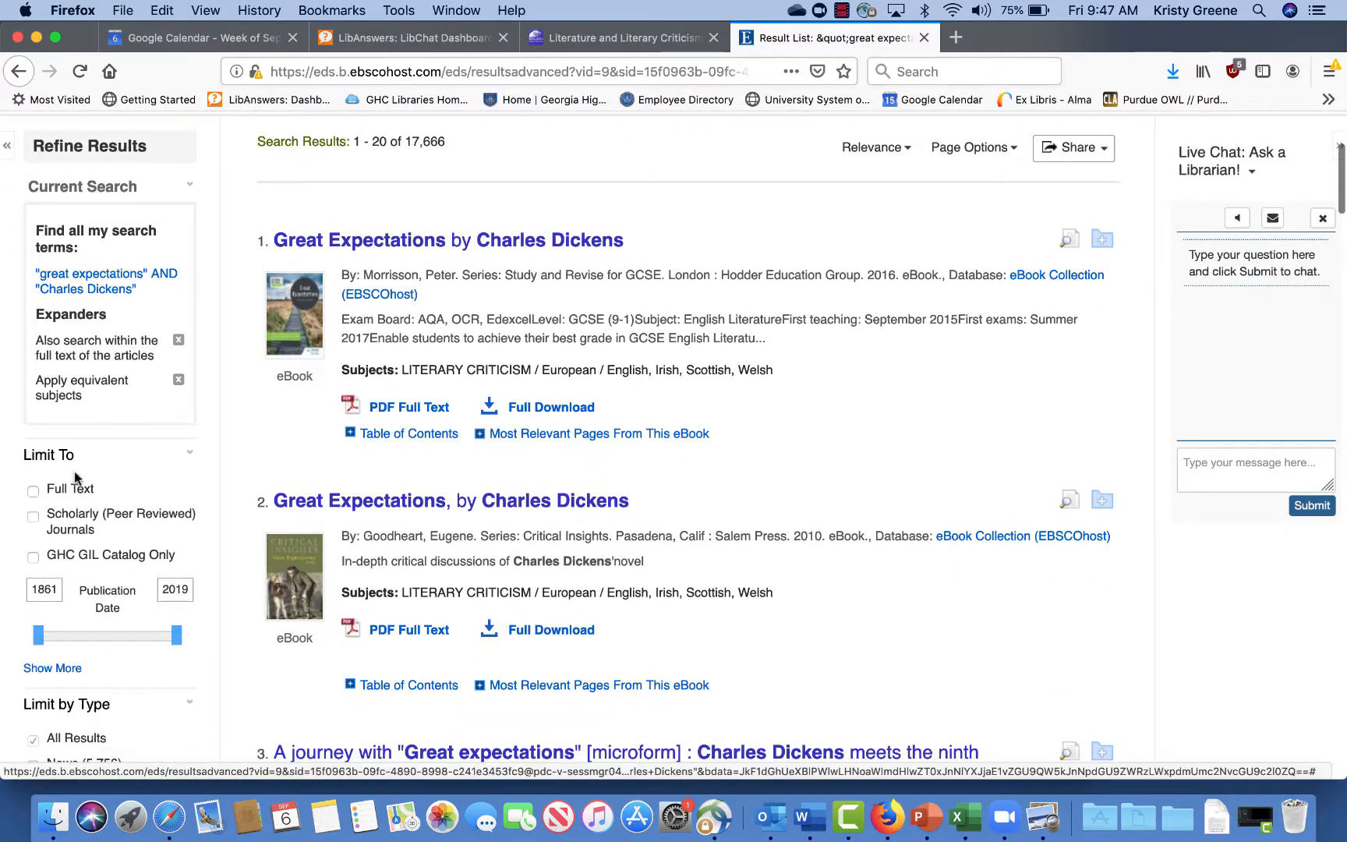
{"action": "left_click", "coordinate": [33, 492]}
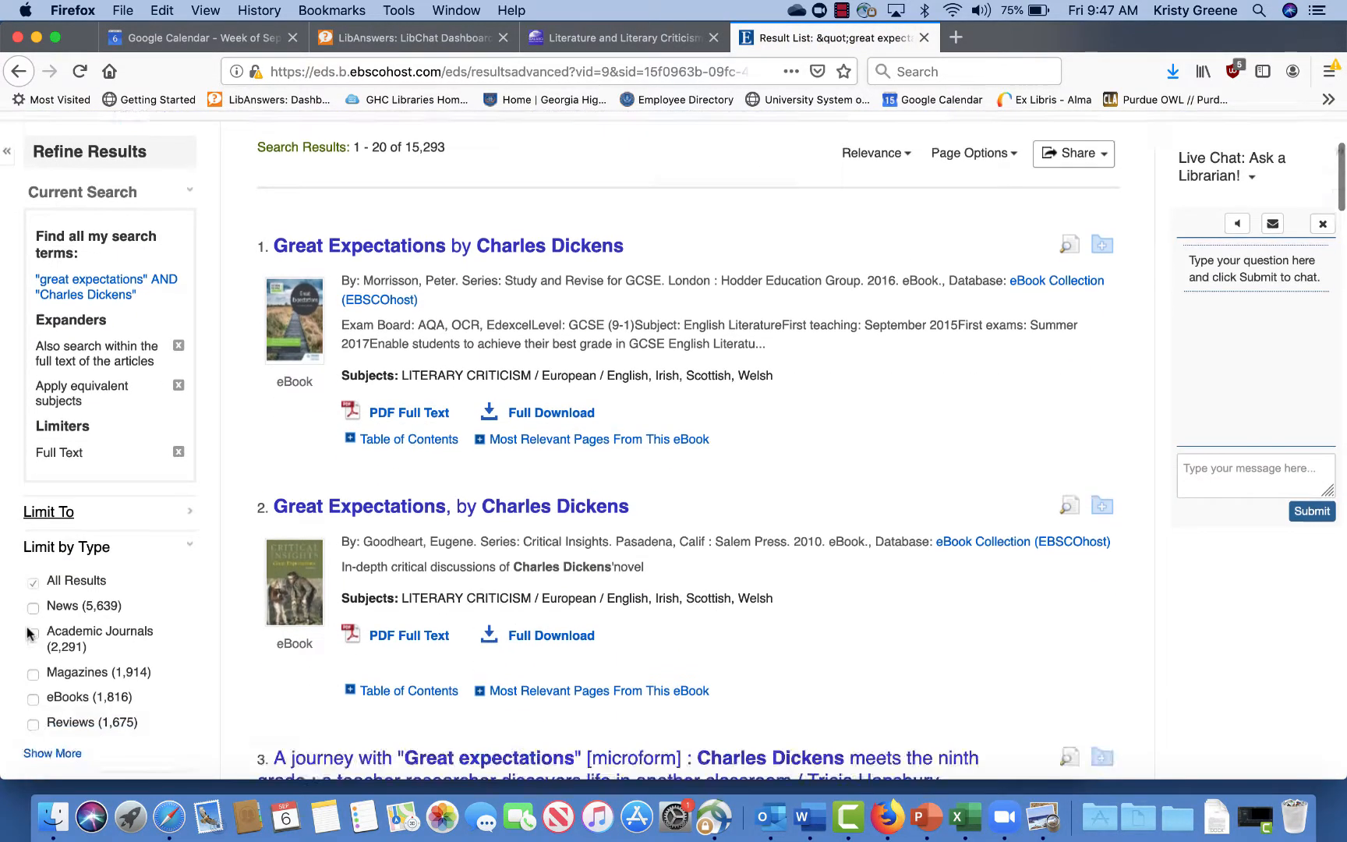
{"action": "scroll", "scroll_direction": "down", "scroll_amount": 3}
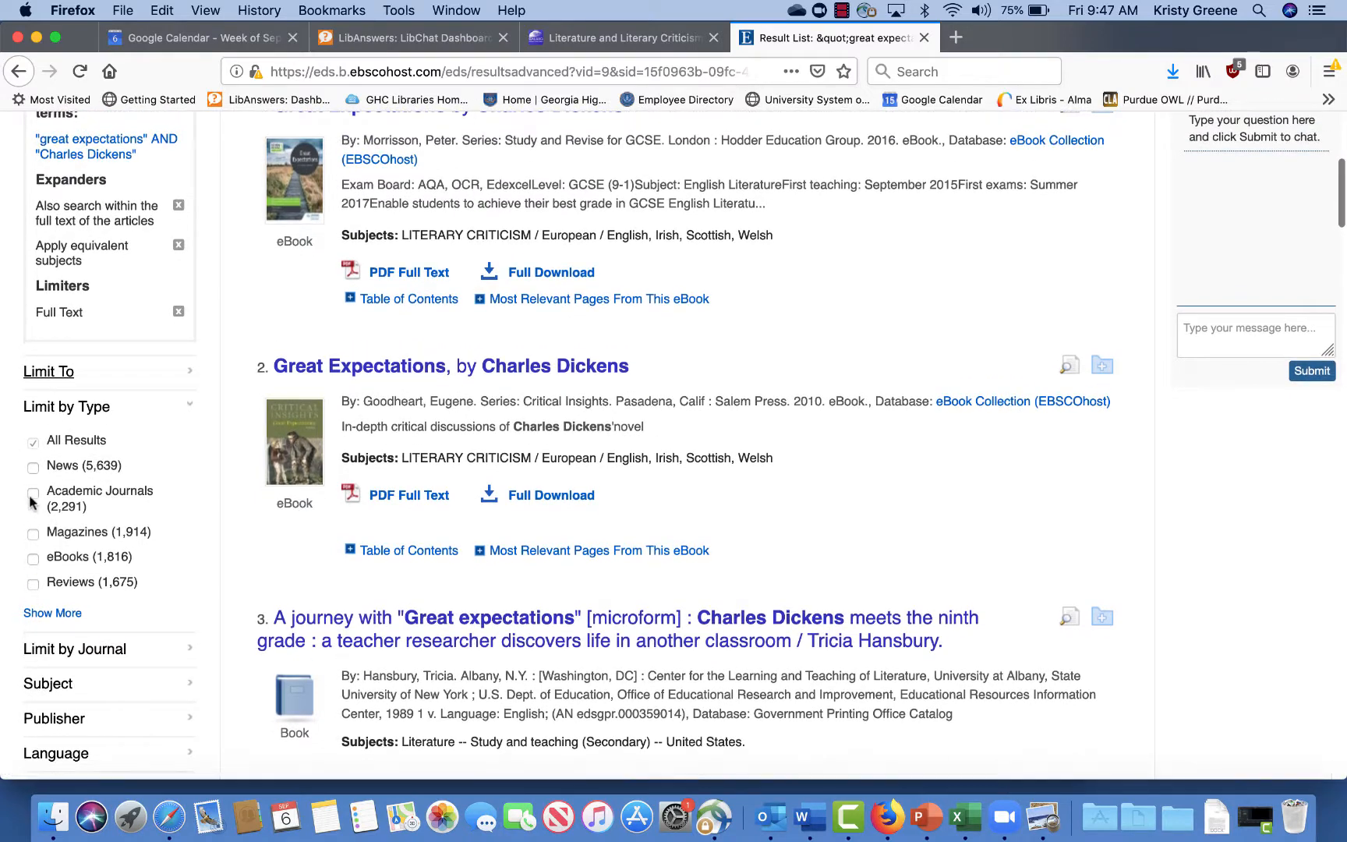
{"action": "left_click", "coordinate": [49, 371]}
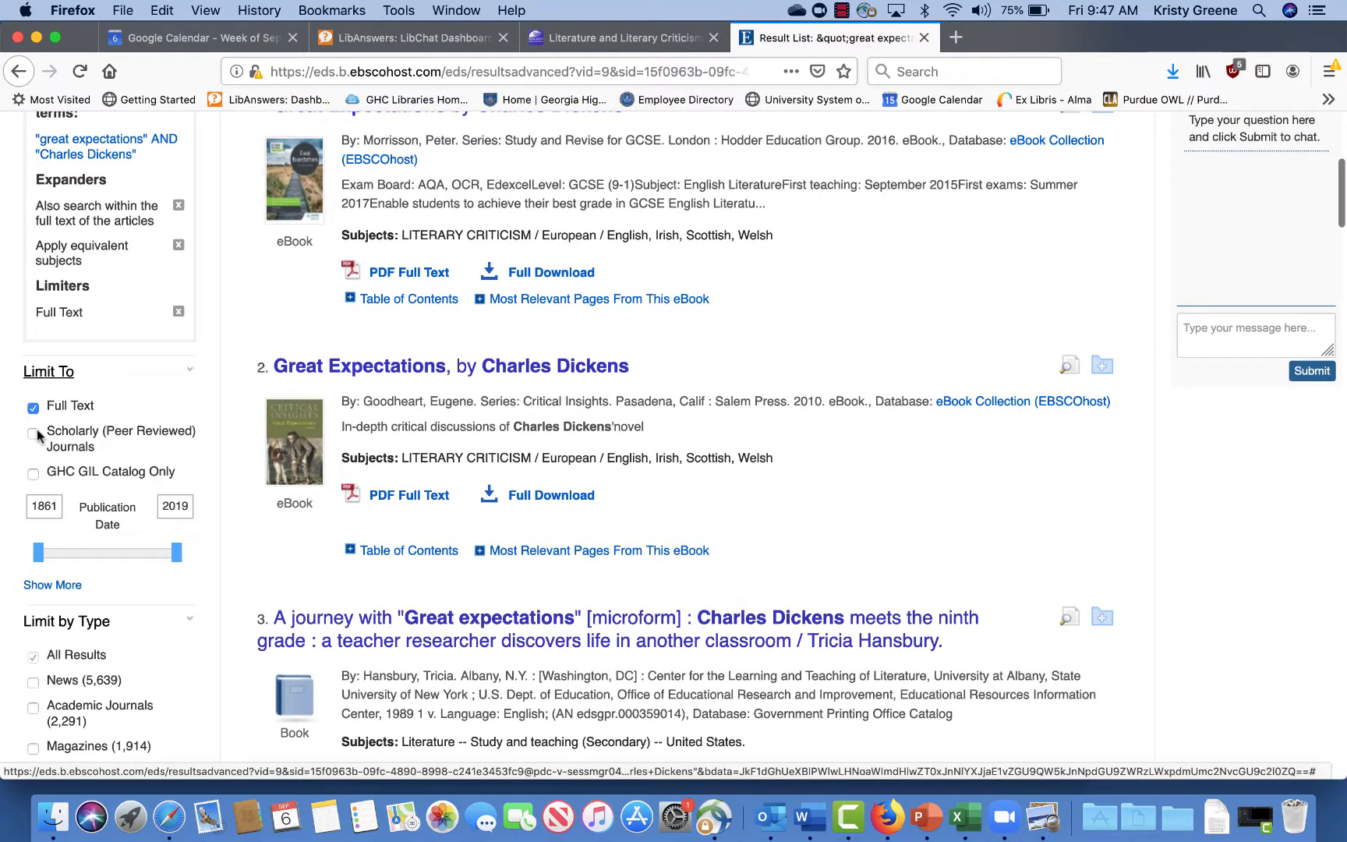
{"action": "left_click", "coordinate": [33, 433]}
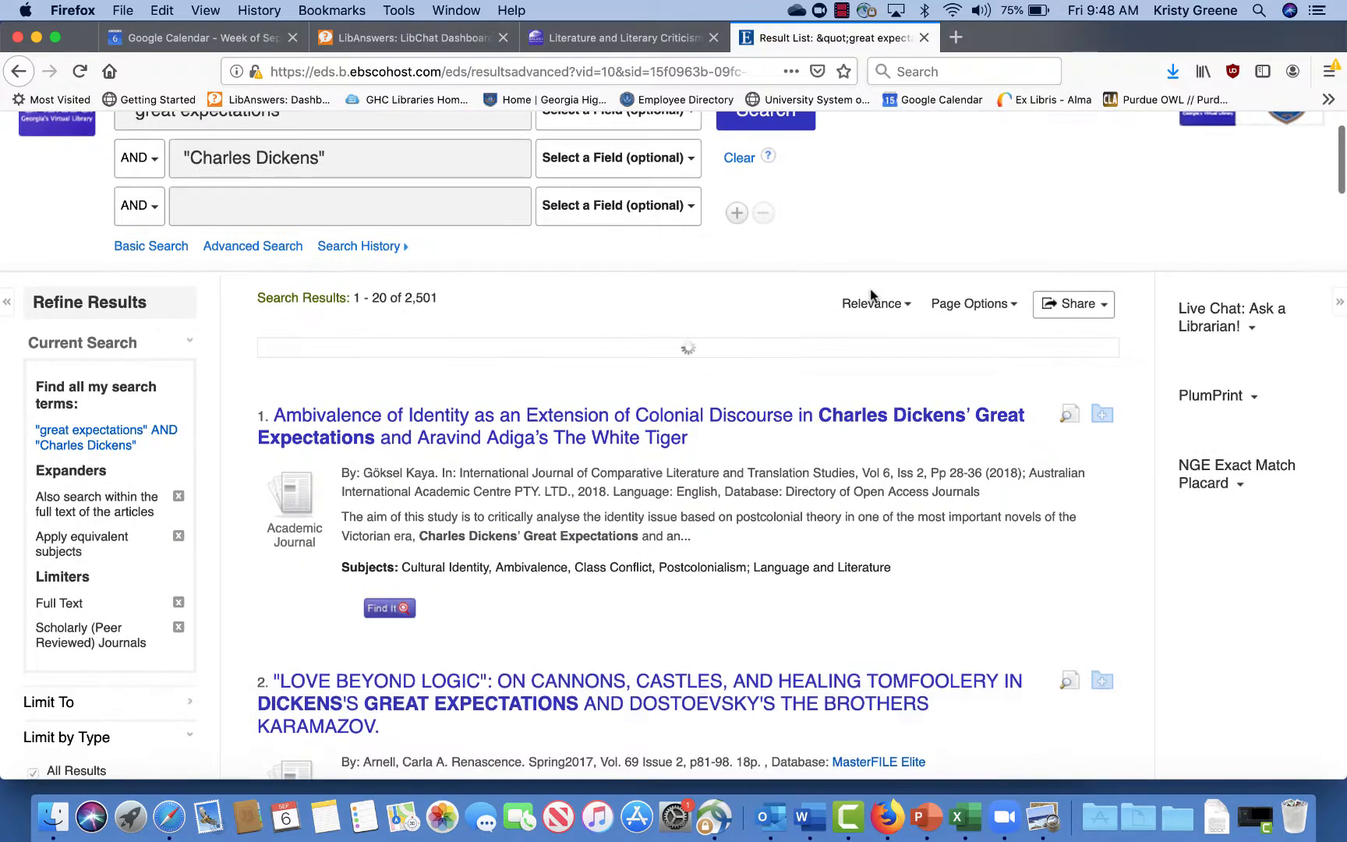
{"action": "left_click", "coordinate": [1256, 328]}
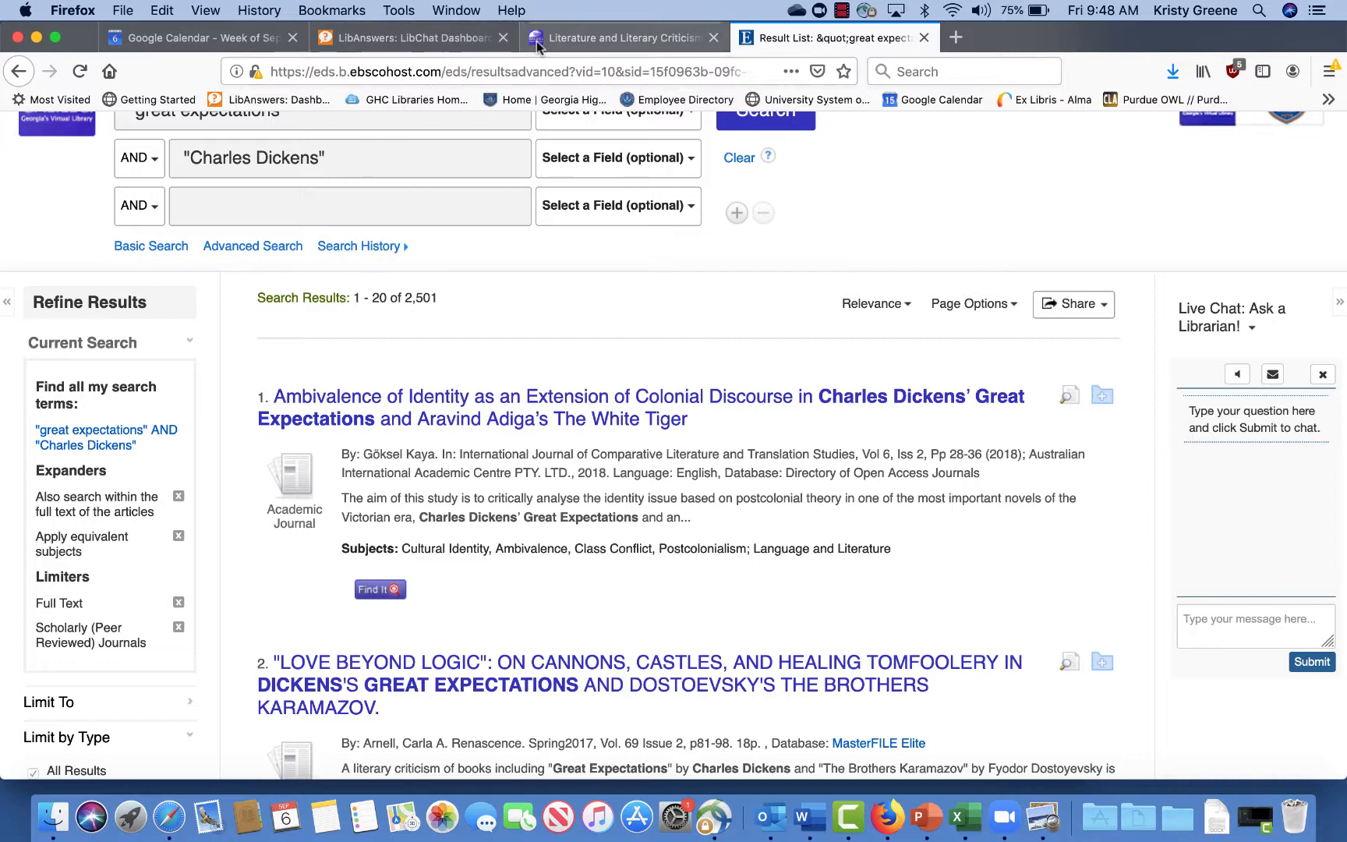
Return to the GHC Libraries homepage and scroll down to its services, hours and contact details
{"action": "left_click", "coordinate": [622, 37]}
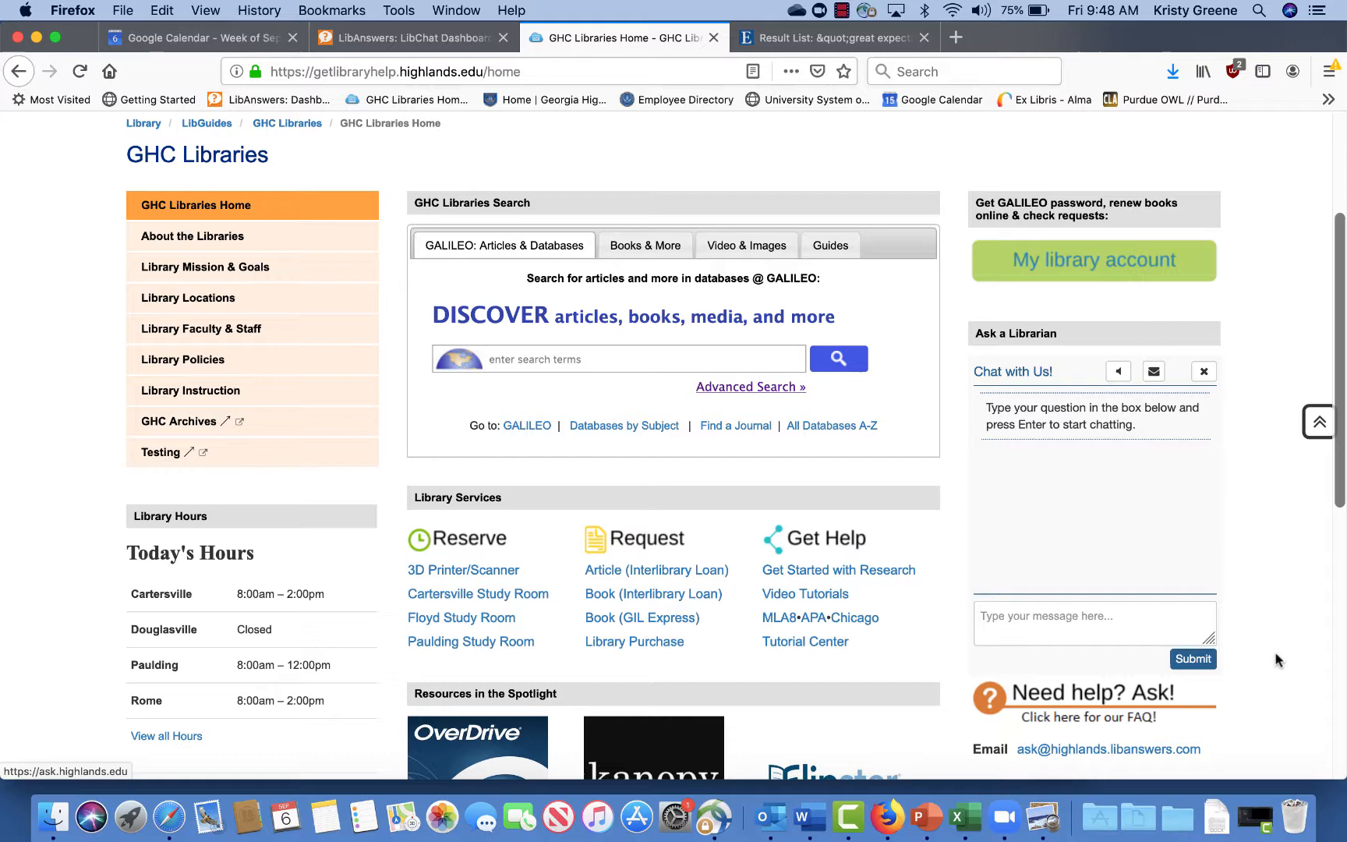
{"action": "scroll", "scroll_direction": "down", "scroll_amount": 3}
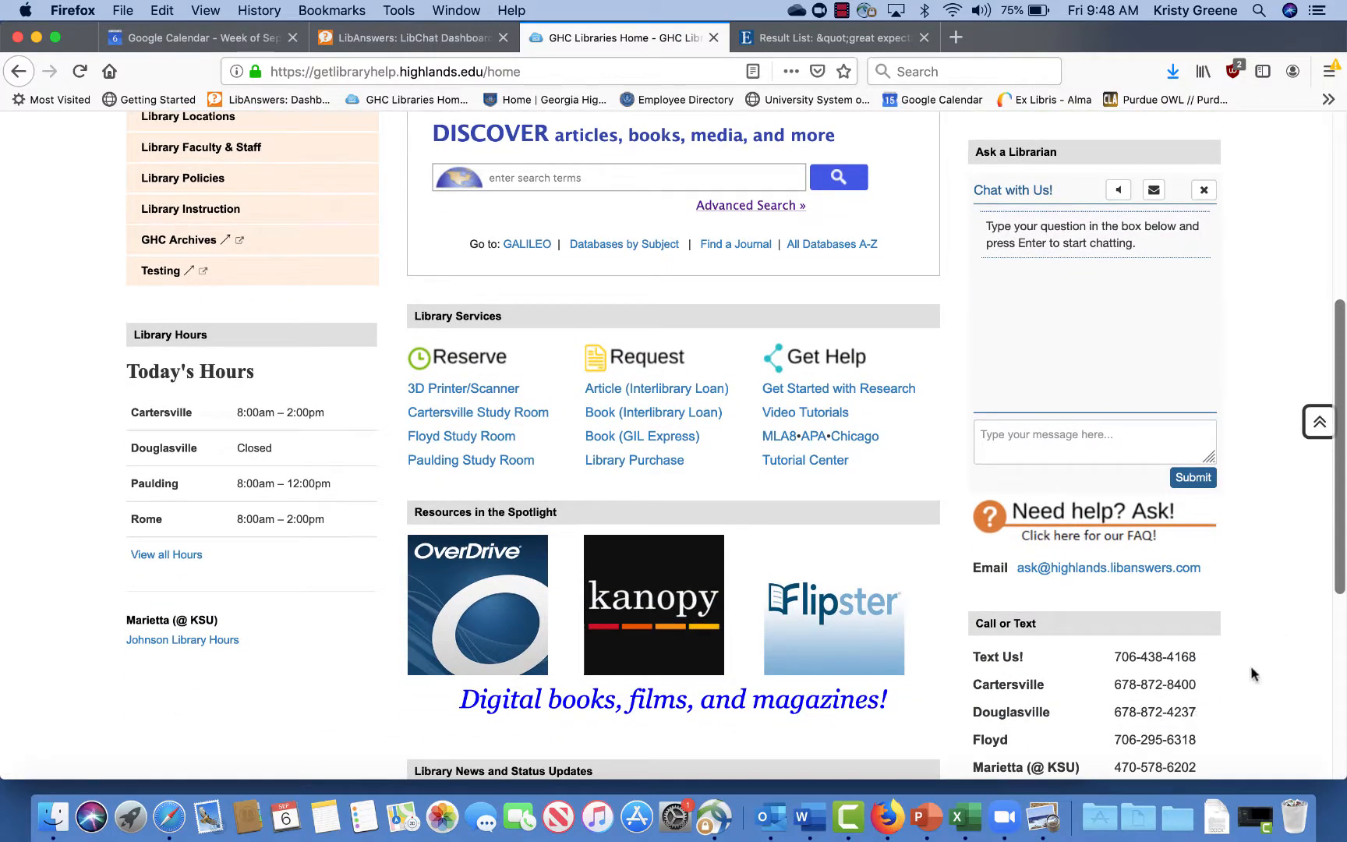